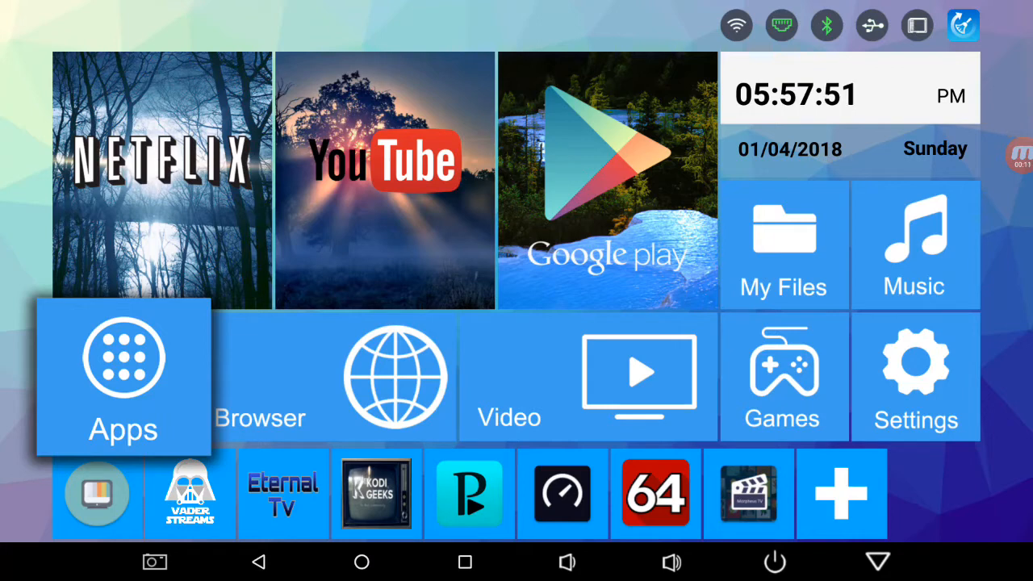
pyautogui.moveTo(723, 432)
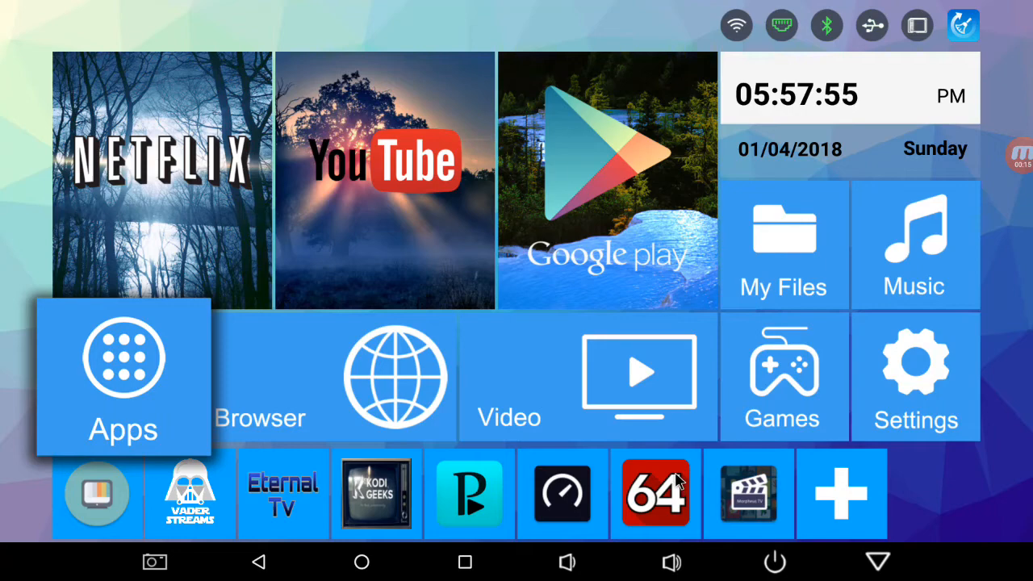
pyautogui.moveTo(622, 242)
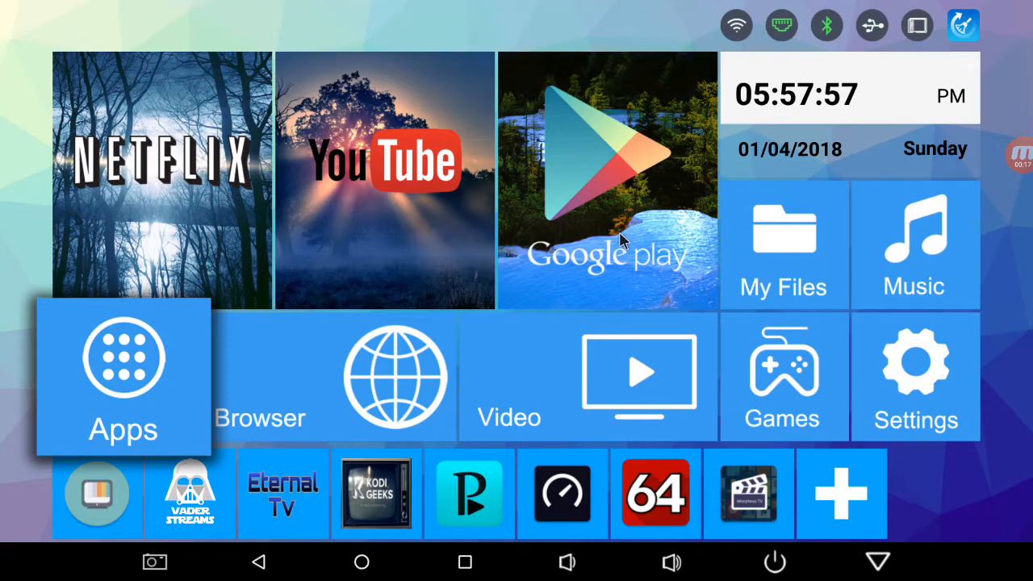
# Step: Find AIDA64 in the Play Store by searching 'aida' and opening its listing
pyautogui.click(607, 181)
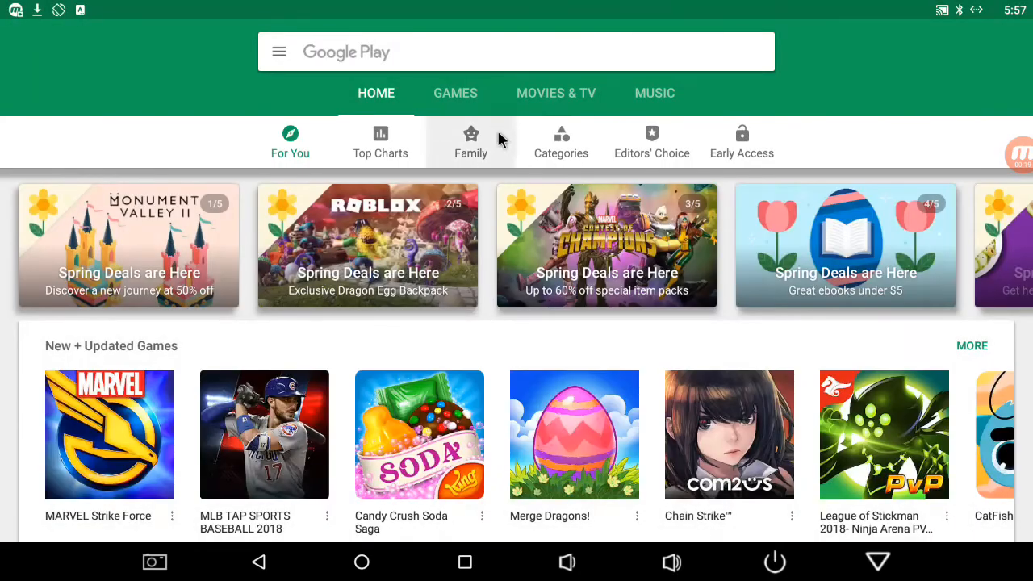
pyautogui.click(515, 52)
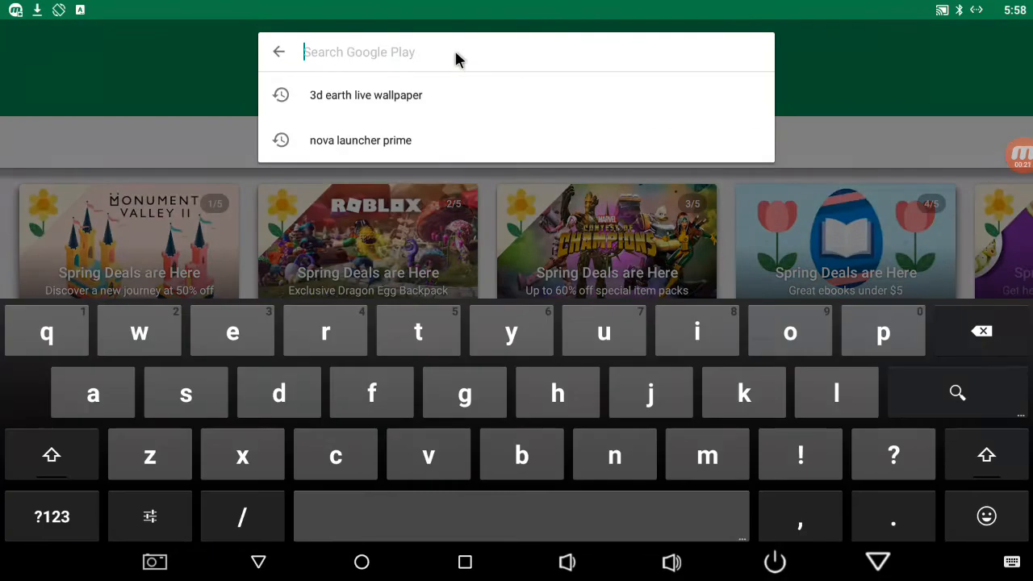
pyautogui.write('a')
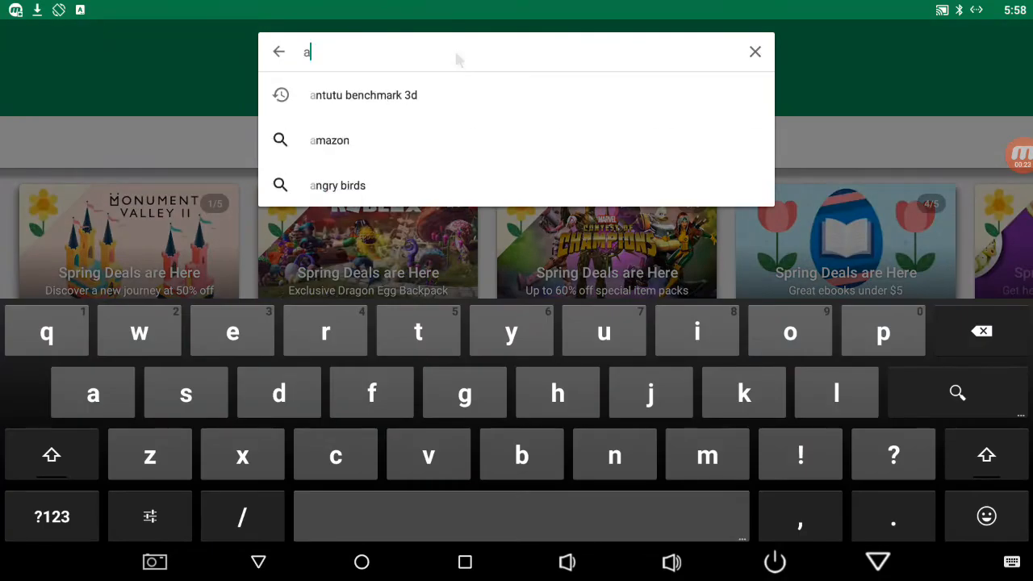
pyautogui.write('ida')
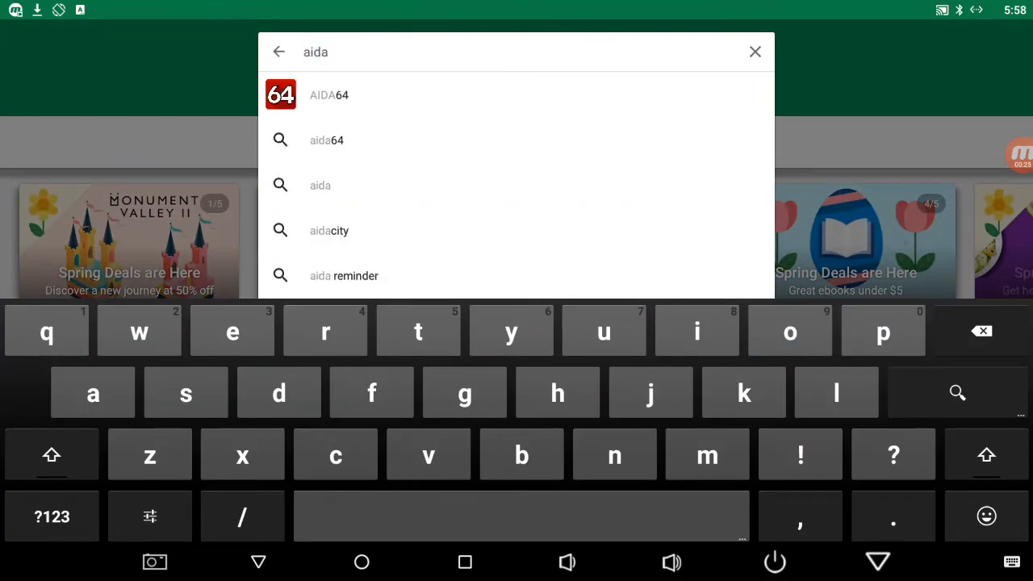
pyautogui.click(329, 94)
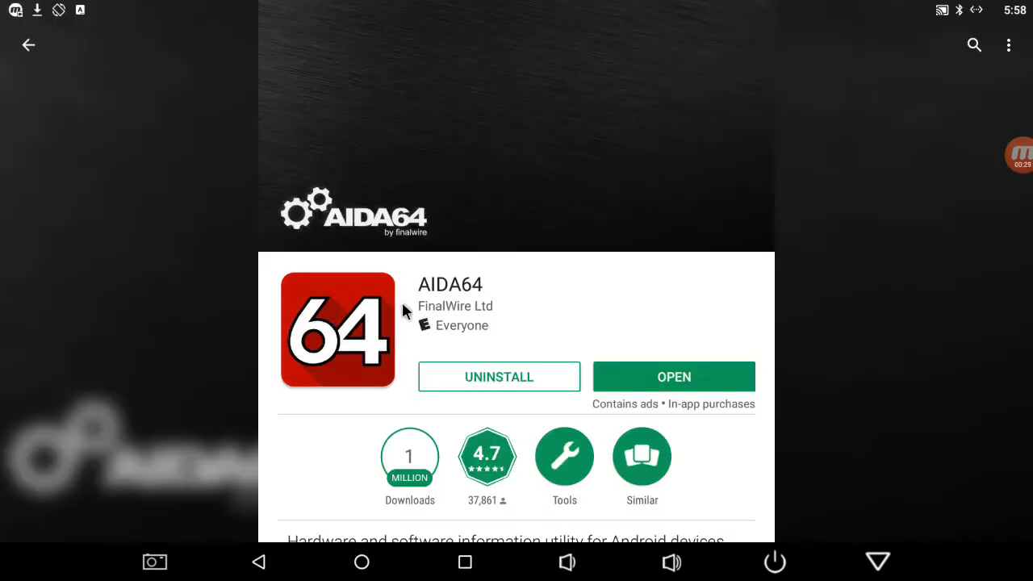
pyautogui.moveTo(436, 331)
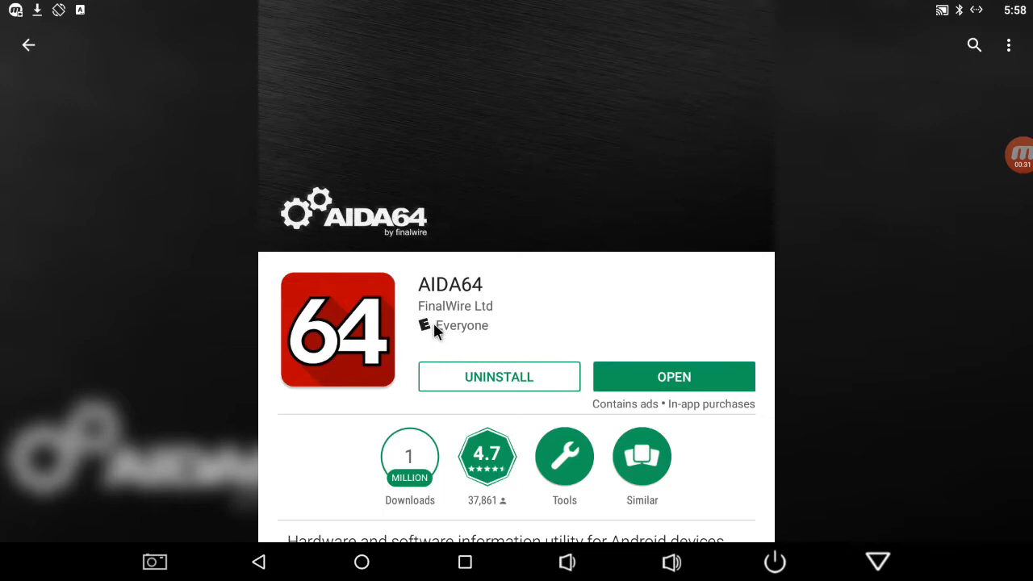
pyautogui.moveTo(540, 358)
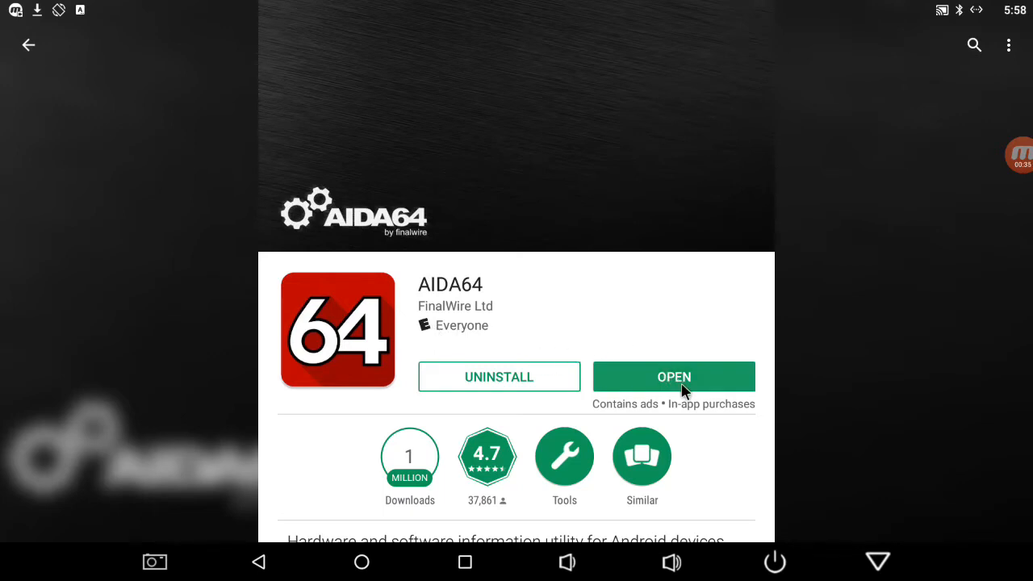
pyautogui.moveTo(670, 370)
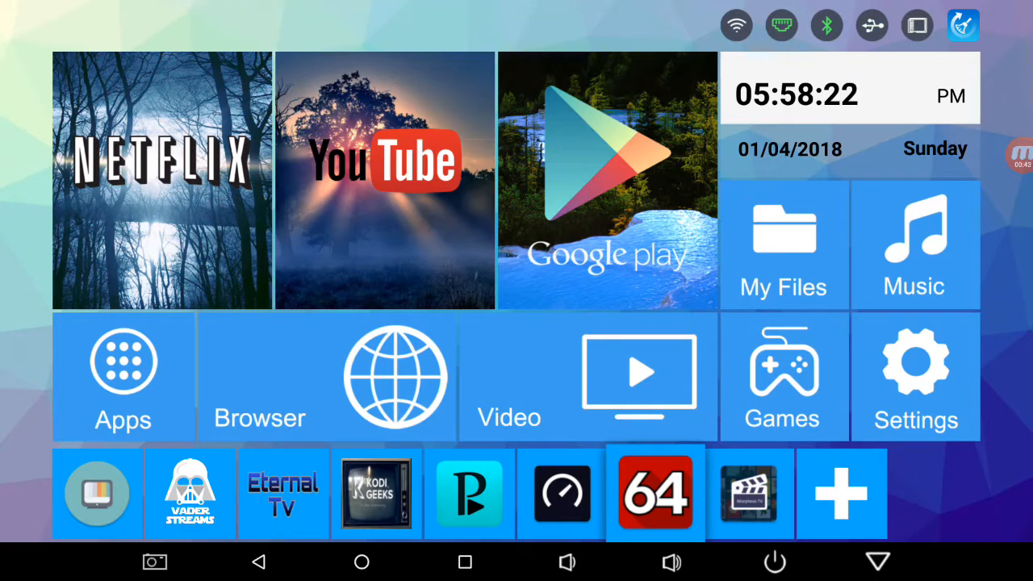
# Step: Launch AIDA64 so the System page shows the H96 max box with 4 GB RAM
pyautogui.click(655, 494)
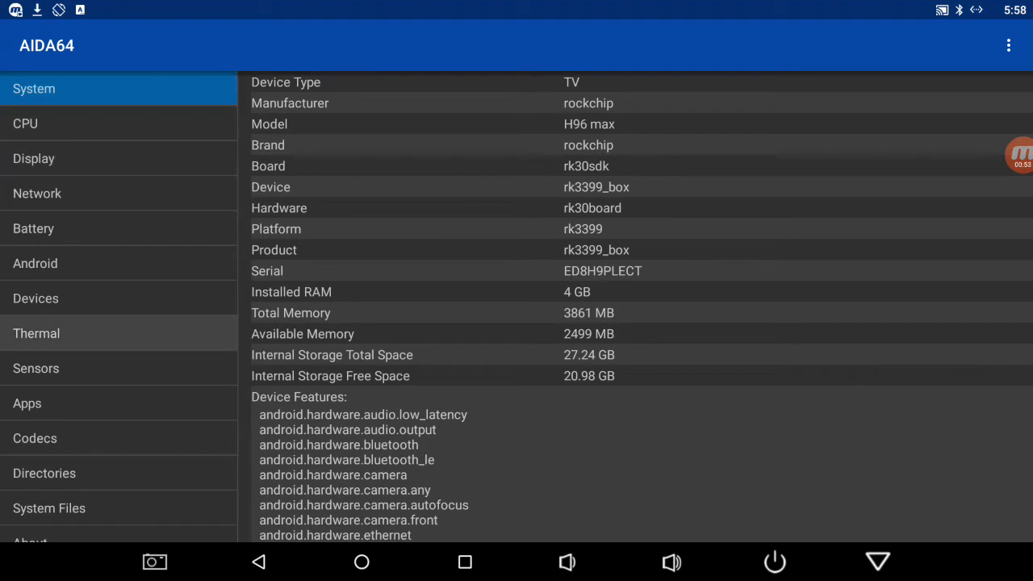
pyautogui.click(35, 333)
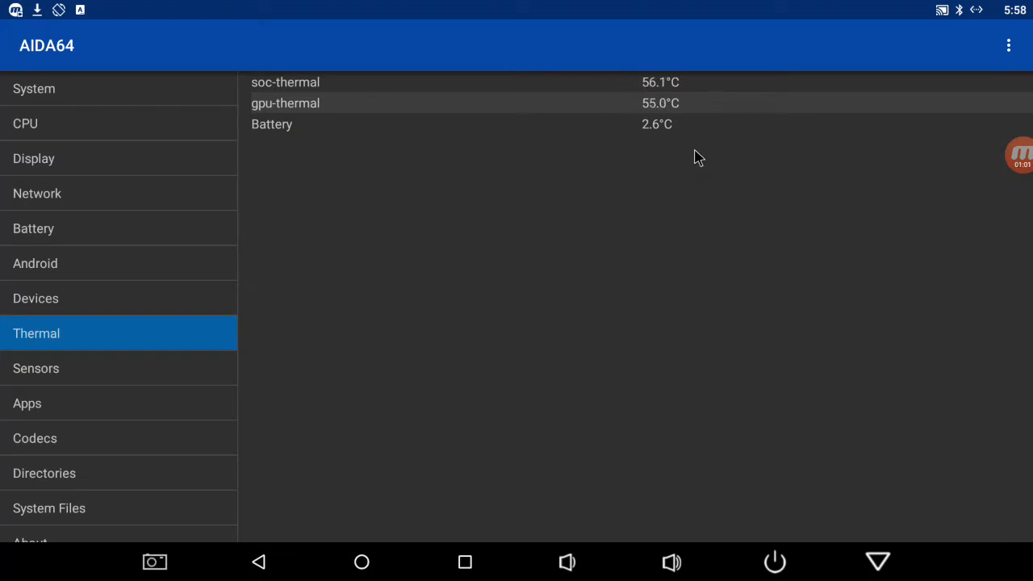
pyautogui.moveTo(628, 128)
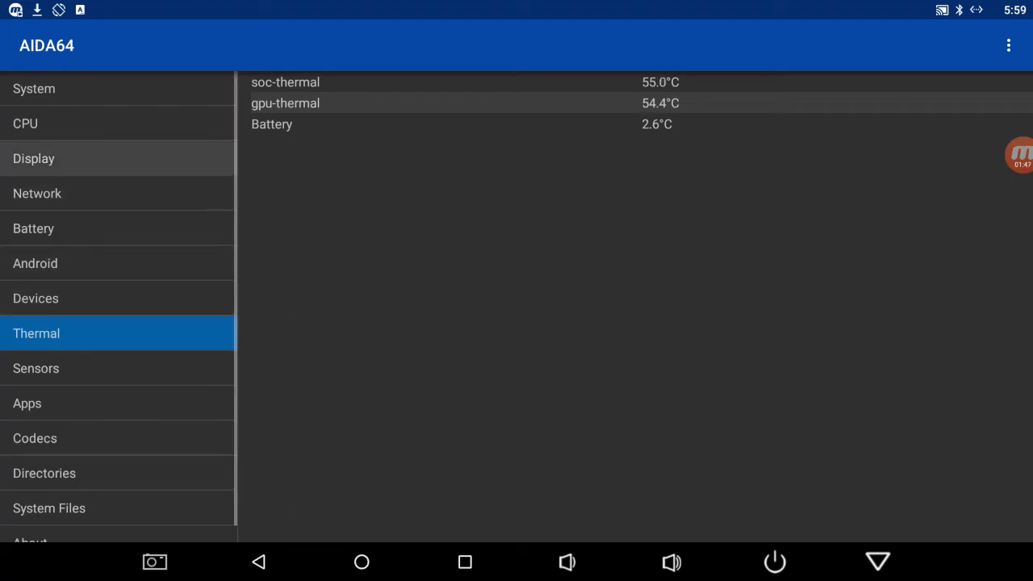
pyautogui.click(34, 87)
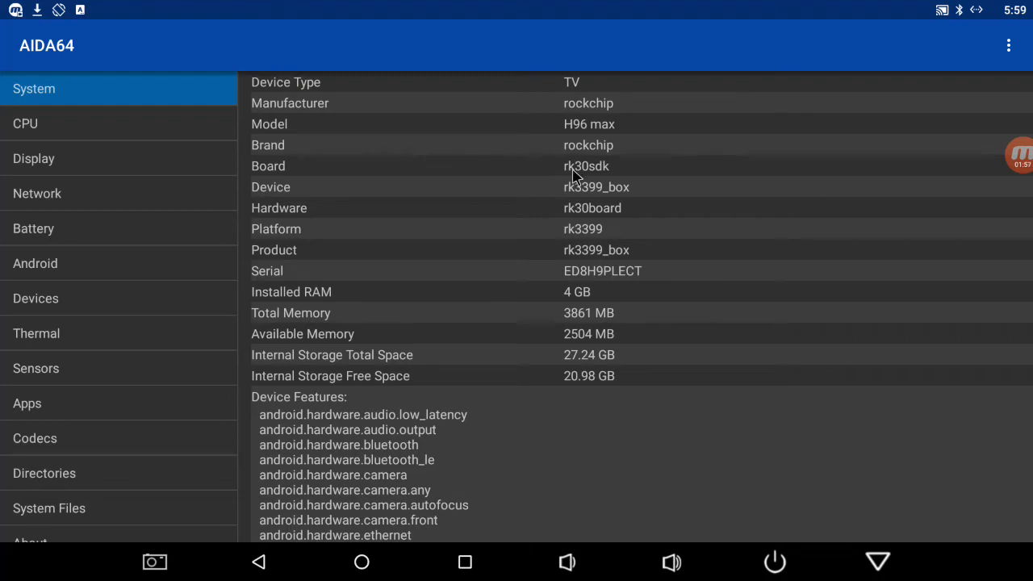
pyautogui.moveTo(596, 200)
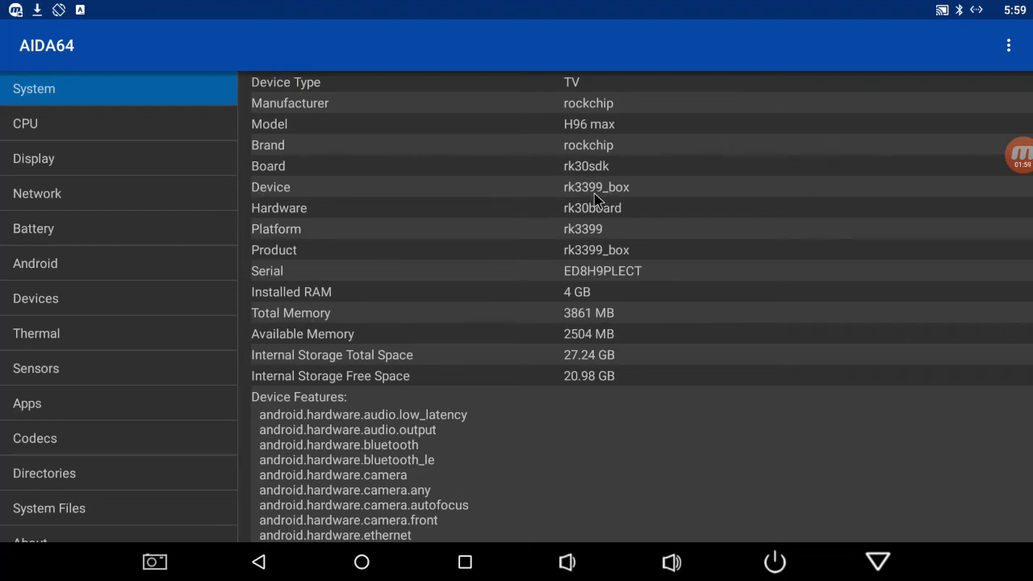
# Step: Browse the CPU, Display and System pages in the sidebar
pyautogui.click(26, 122)
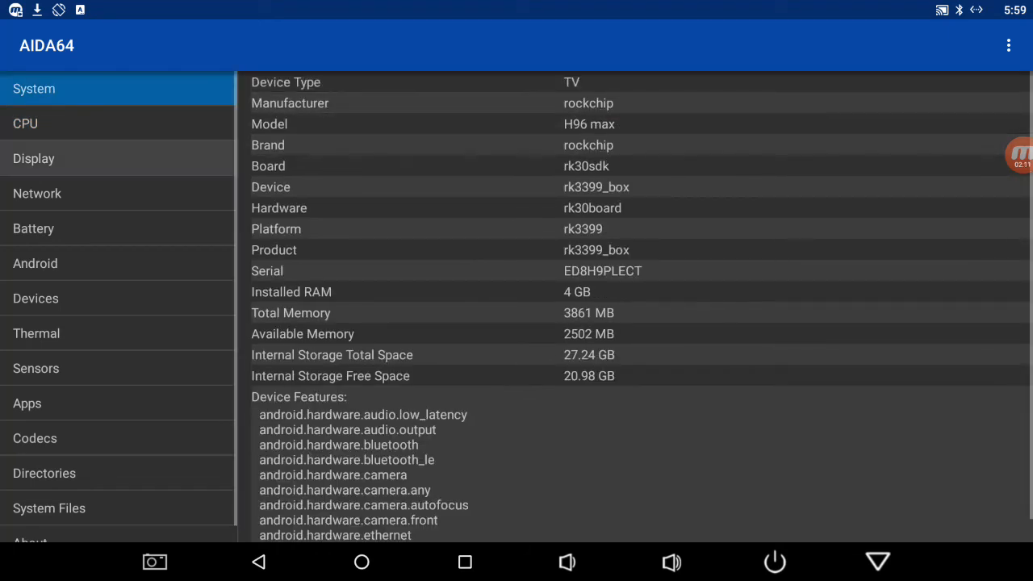
pyautogui.click(33, 158)
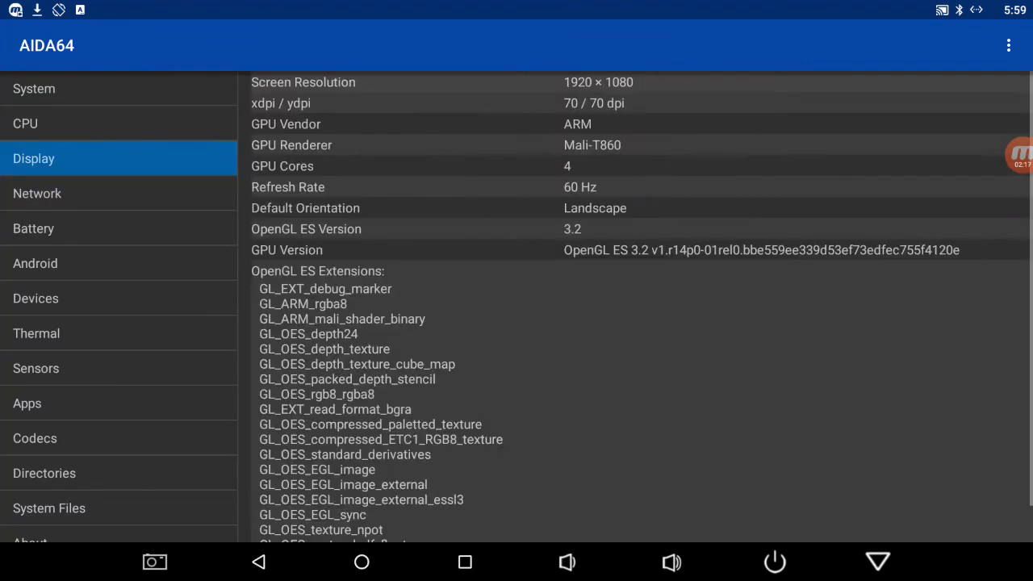
pyautogui.click(26, 123)
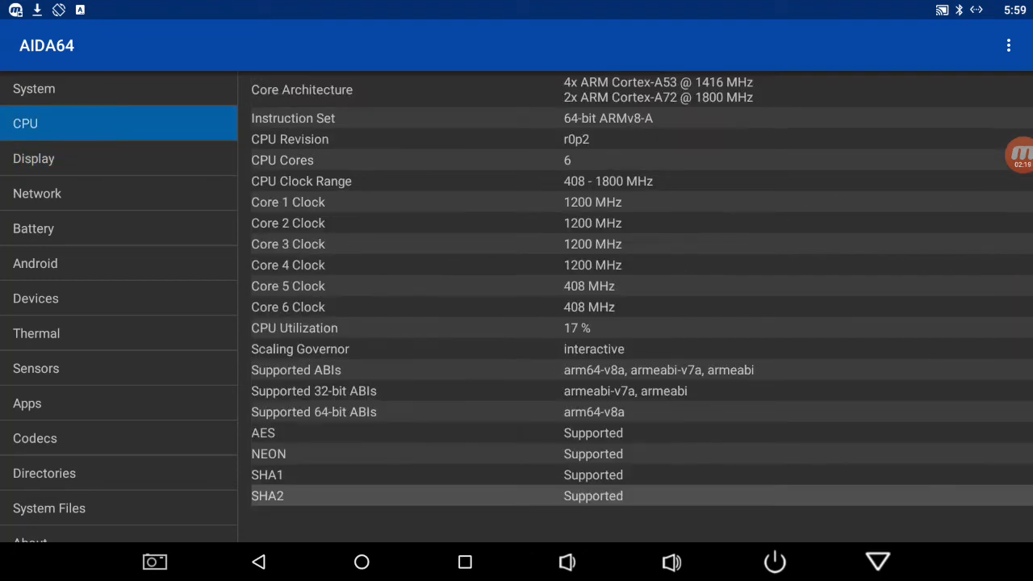
pyautogui.click(34, 89)
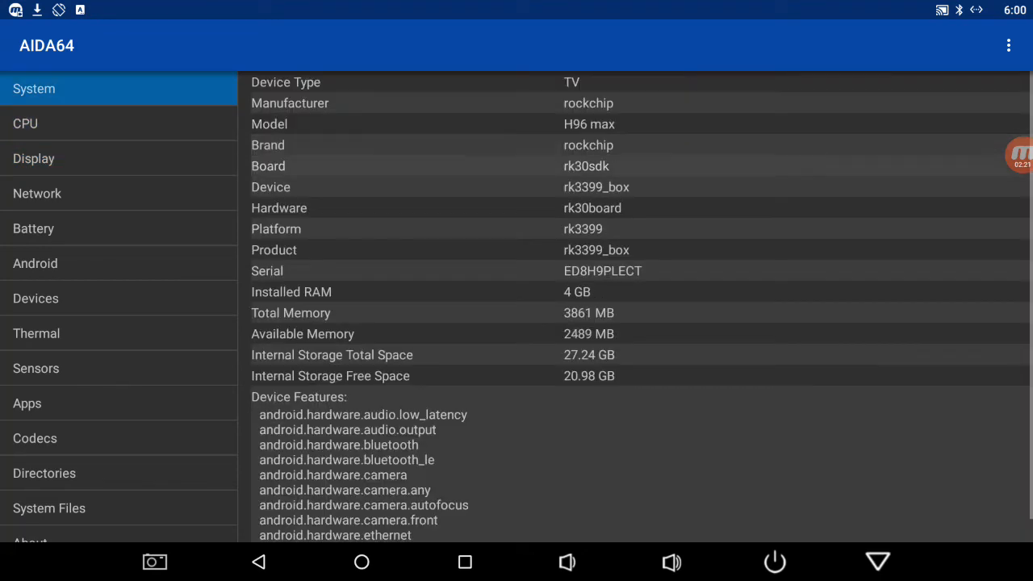
# Step: Revisit CPU, System and Display, then view Network showing Wi‑Fi disabled and no telephony
pyautogui.click(25, 123)
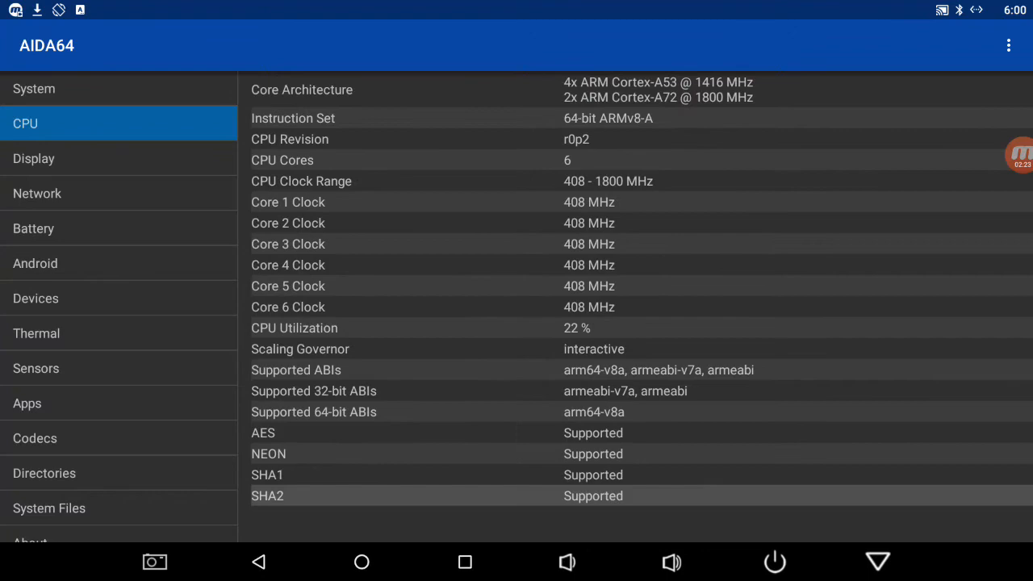
pyautogui.click(34, 89)
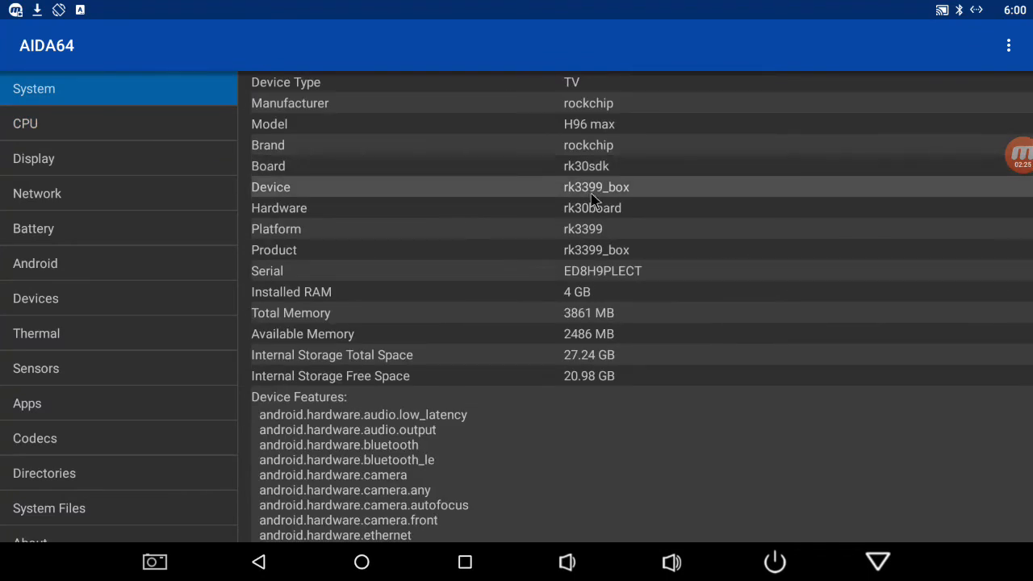
pyautogui.click(34, 158)
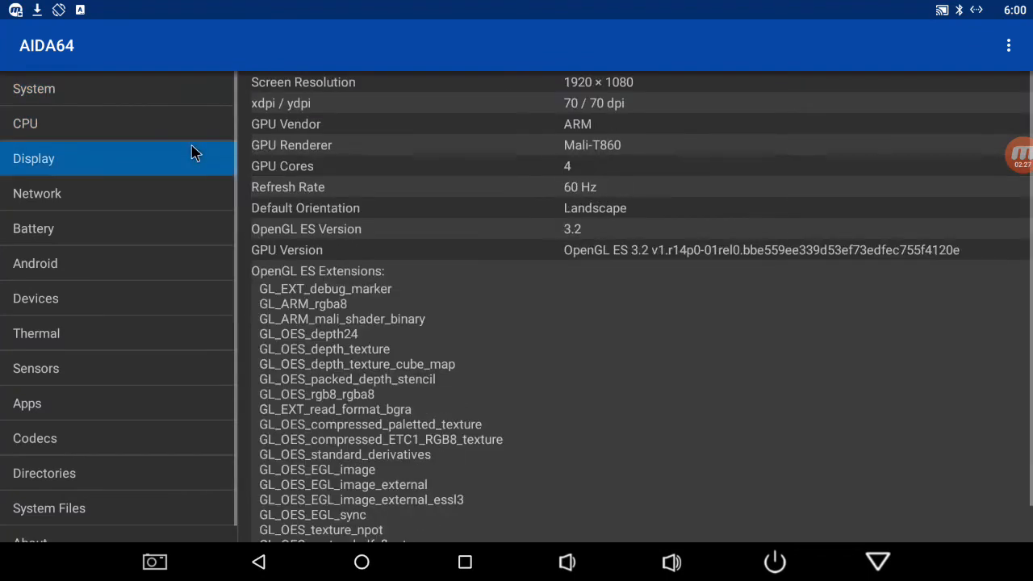
pyautogui.click(26, 123)
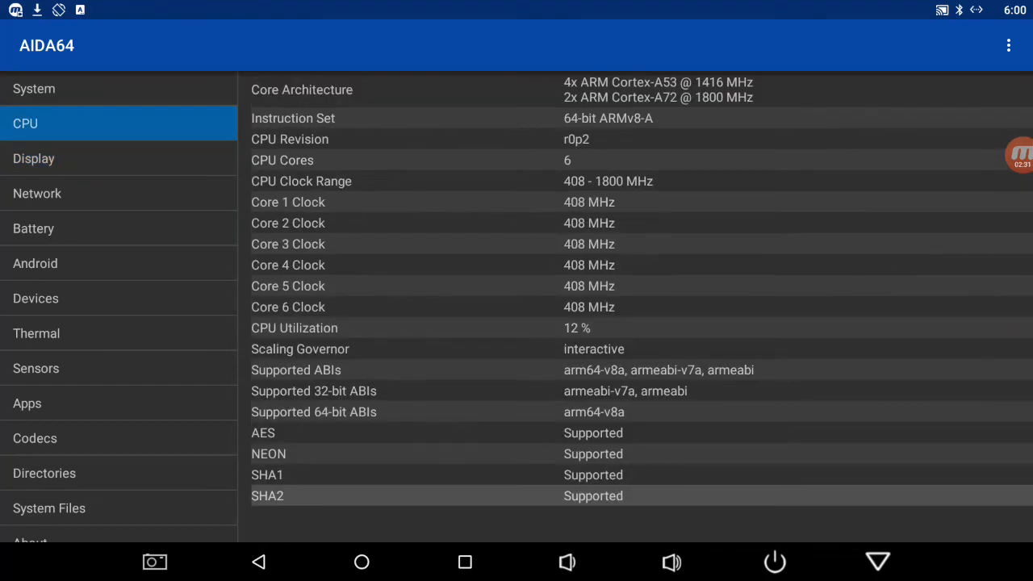
pyautogui.click(37, 193)
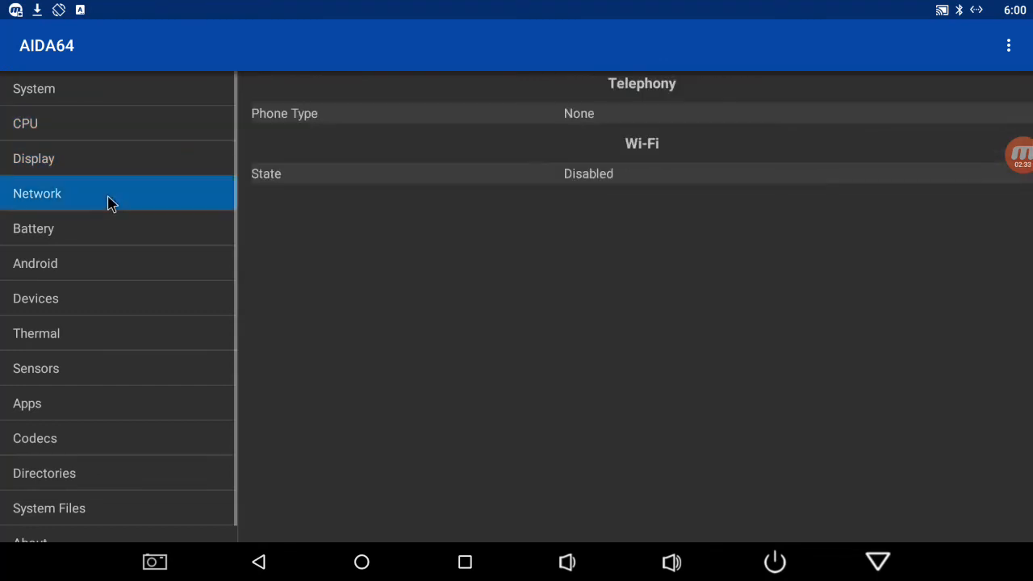
pyautogui.moveTo(99, 218)
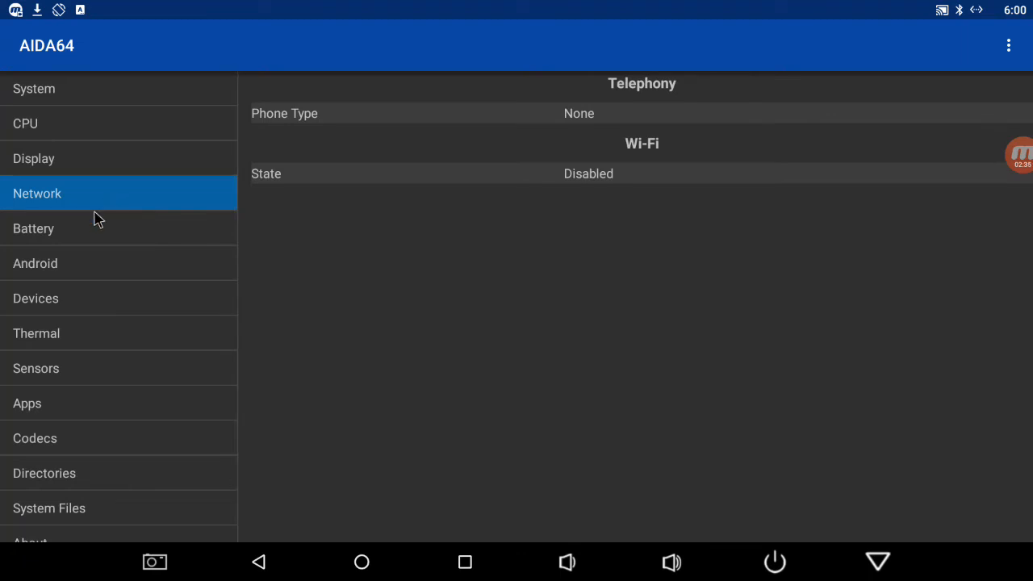
# Step: View the Battery page (50% discharging), then the Android page (7.1.2 Nougat, API 25, rooted)
pyautogui.click(34, 229)
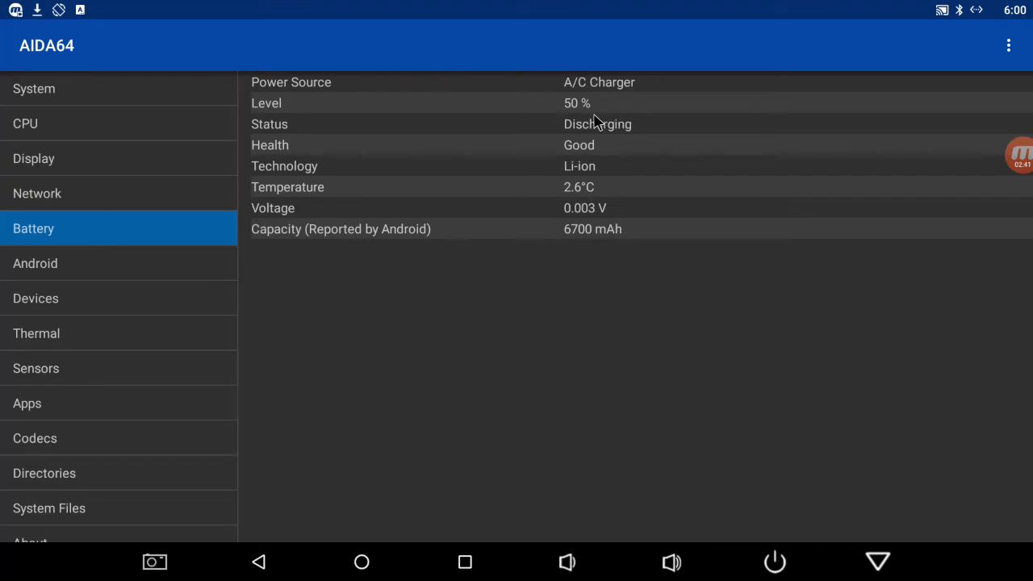
pyautogui.moveTo(604, 149)
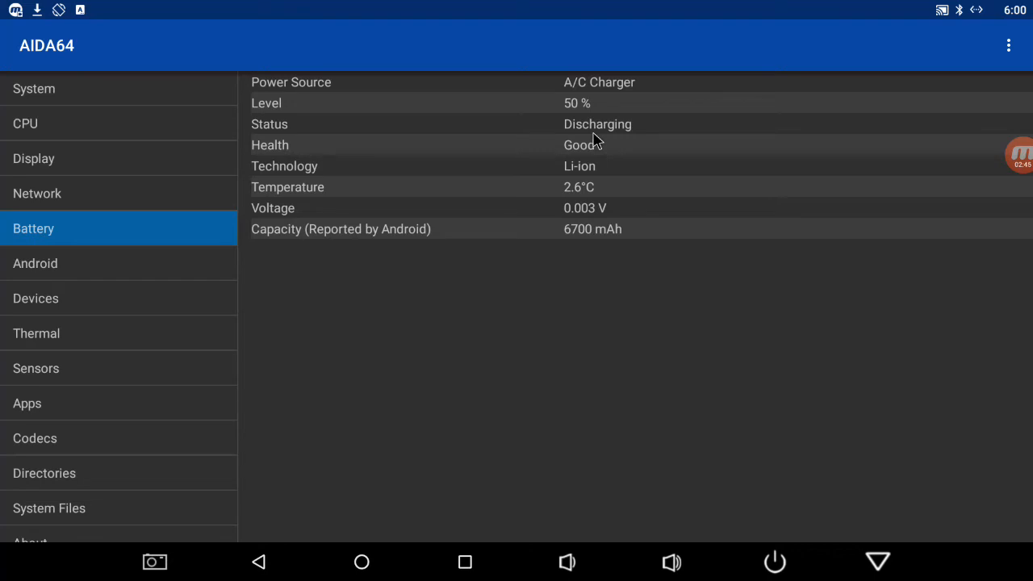
pyautogui.moveTo(155, 271)
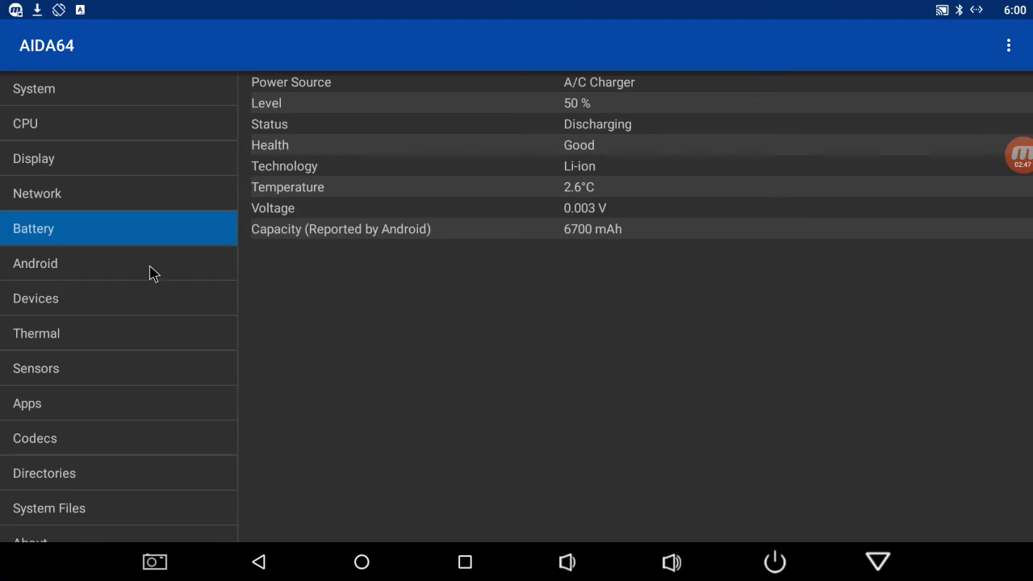
pyautogui.moveTo(517, 145)
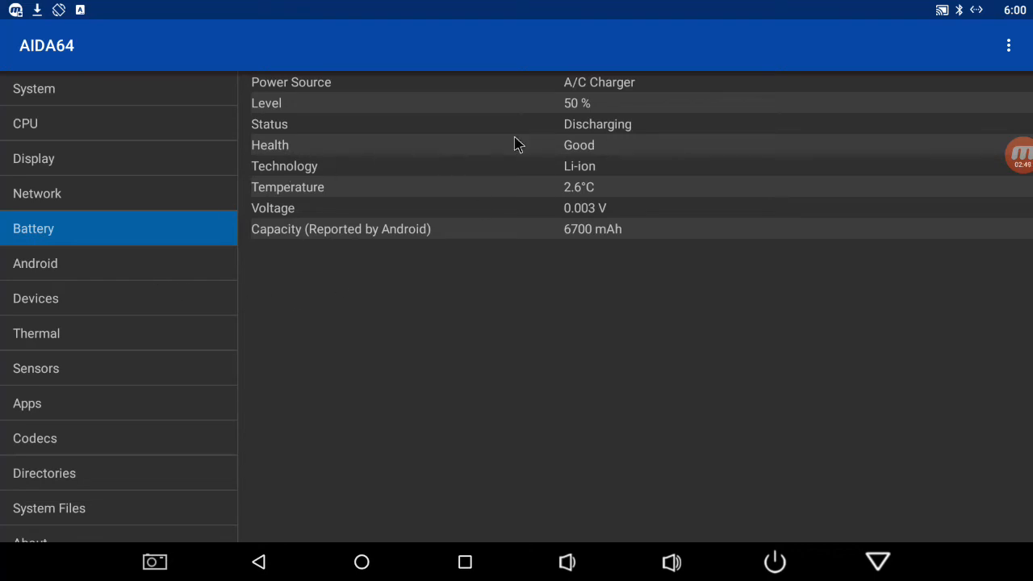
pyautogui.moveTo(186, 234)
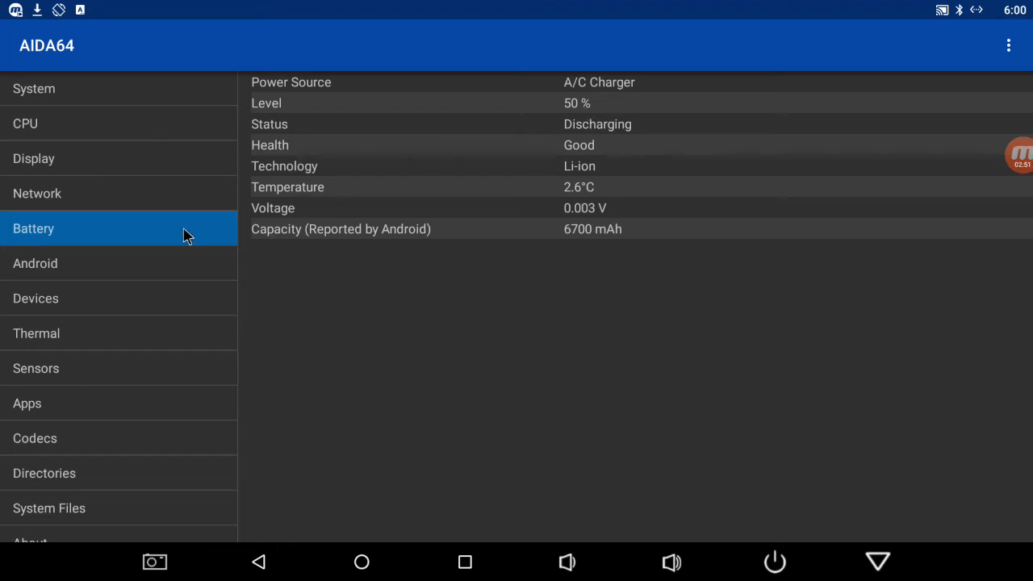
pyautogui.moveTo(136, 266)
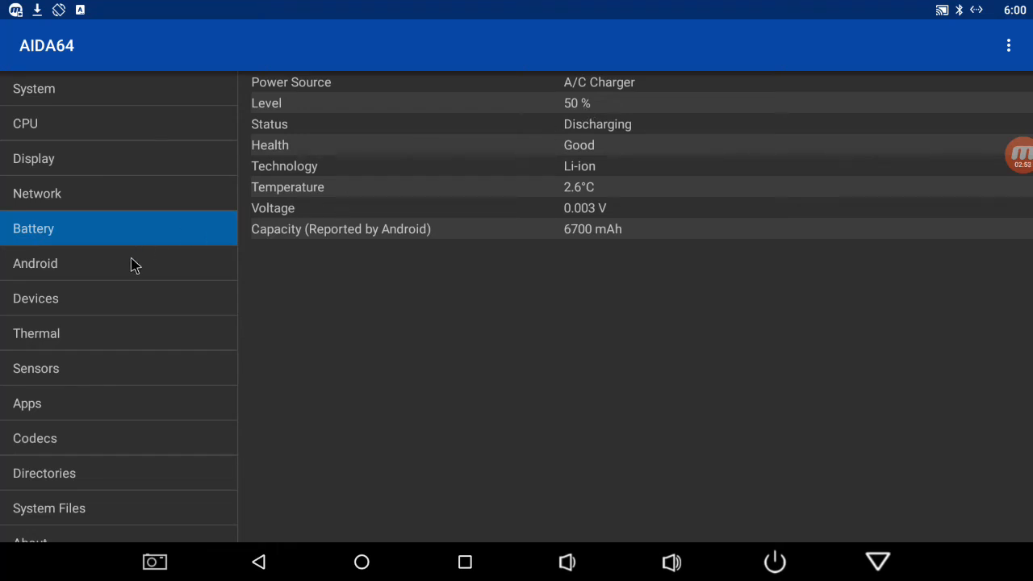
pyautogui.moveTo(601, 113)
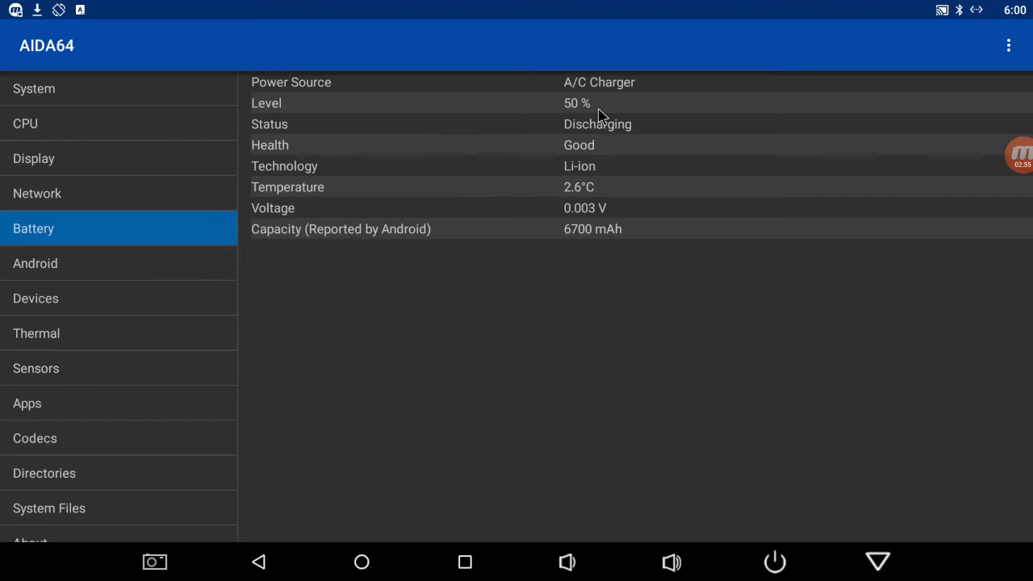
pyautogui.moveTo(136, 263)
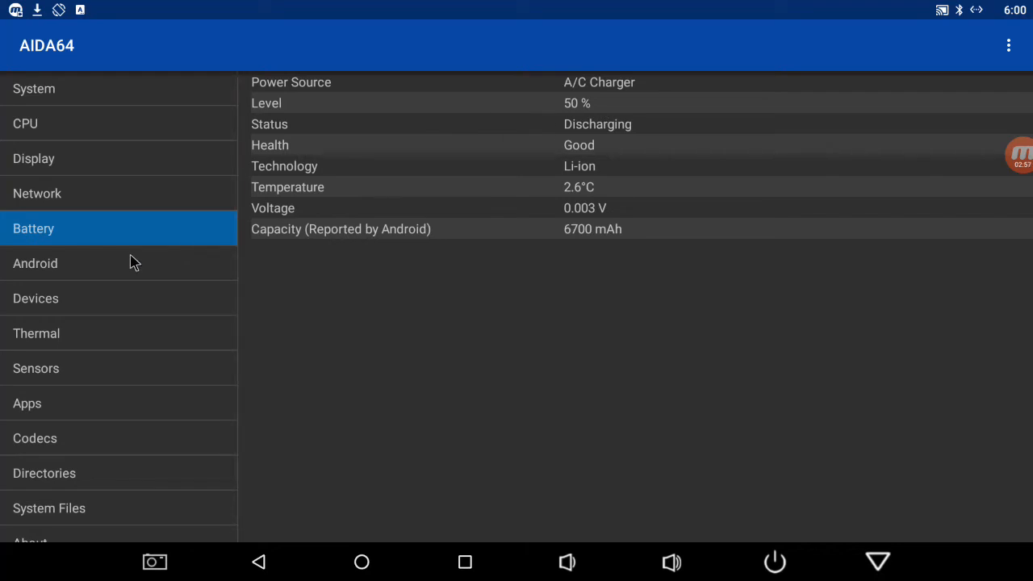
pyautogui.click(36, 263)
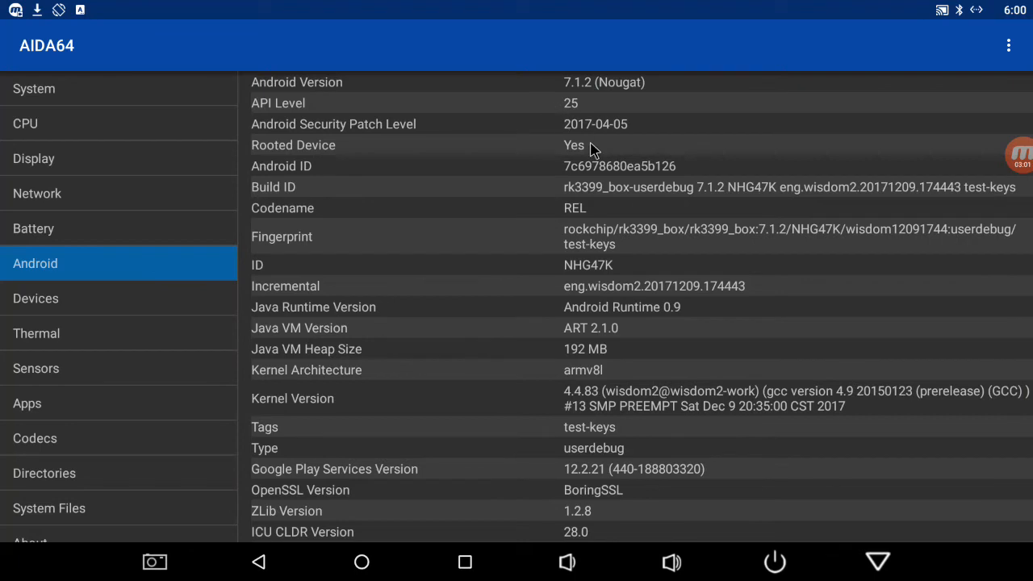
pyautogui.moveTo(432, 178)
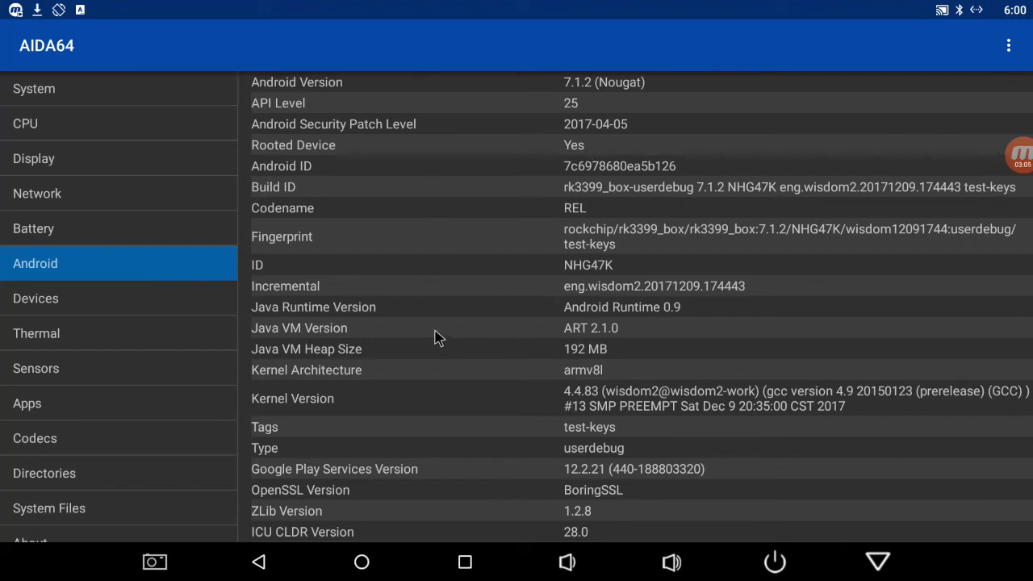
pyautogui.moveTo(88, 315)
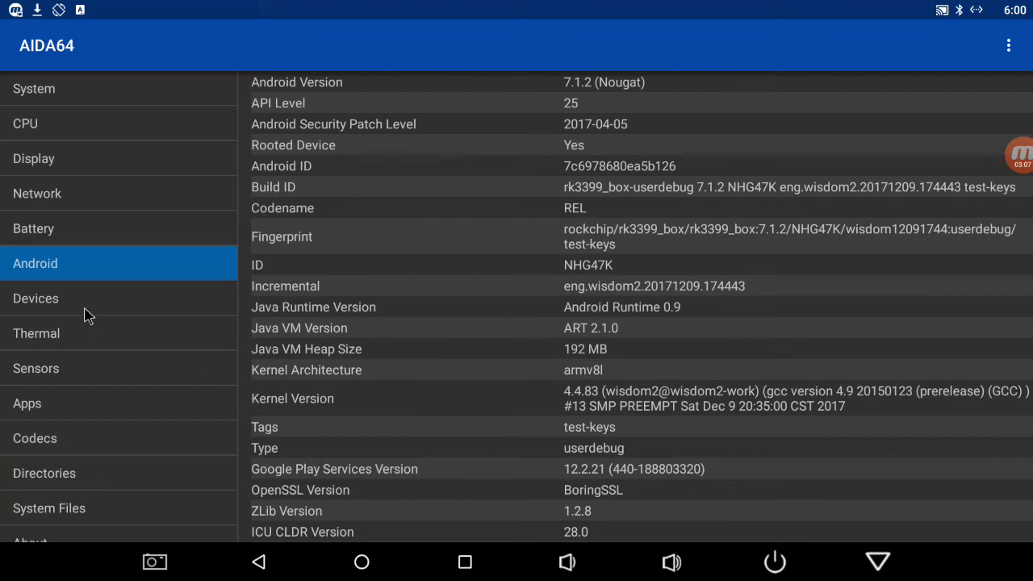
# Step: Browse the whole USB device list under Devices, then view Thermal with SoC and GPU near 55°C
pyautogui.click(35, 297)
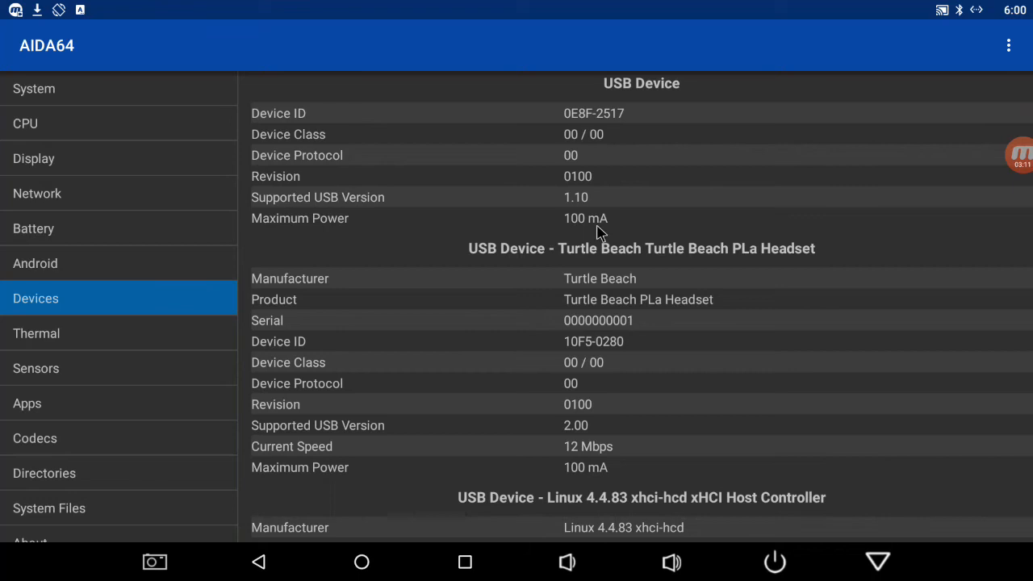
pyautogui.moveTo(698, 265)
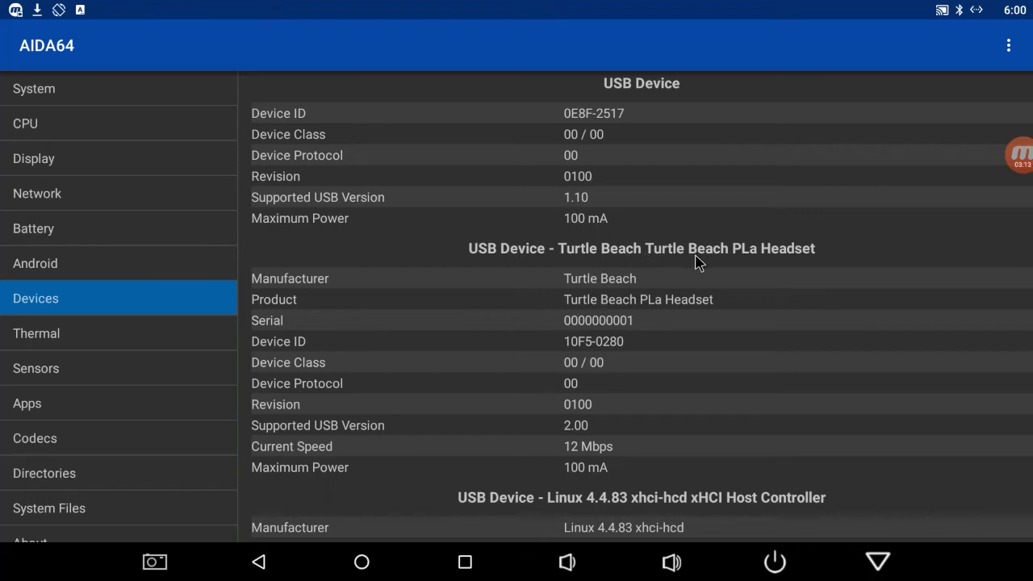
pyautogui.moveTo(670, 442)
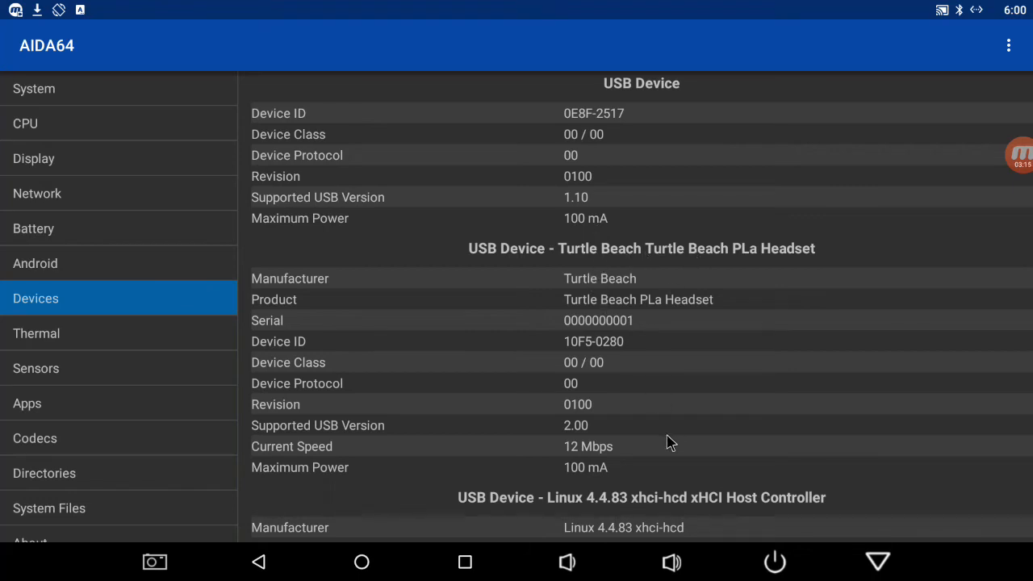
pyautogui.moveTo(654, 379)
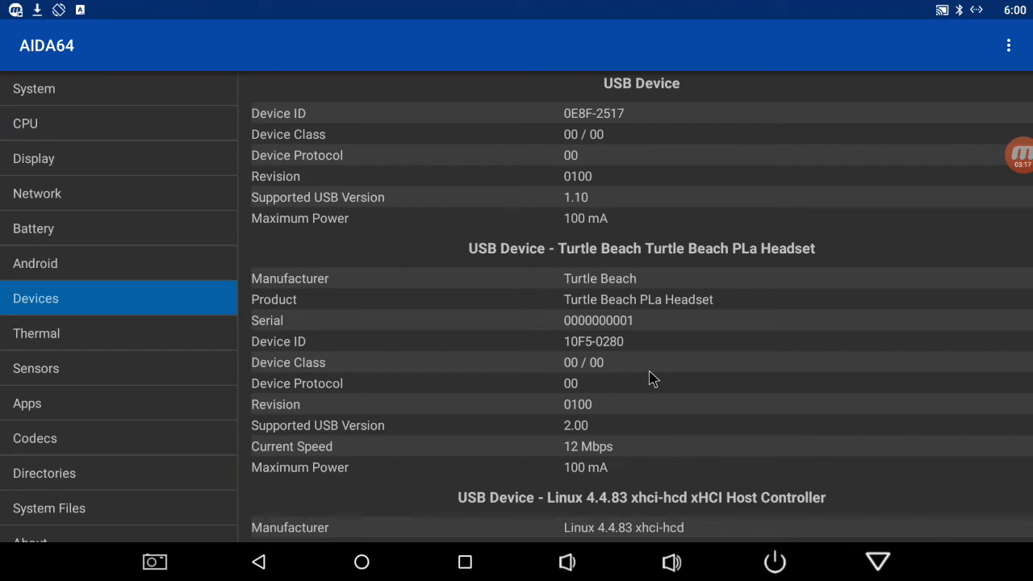
pyautogui.scroll(-3)
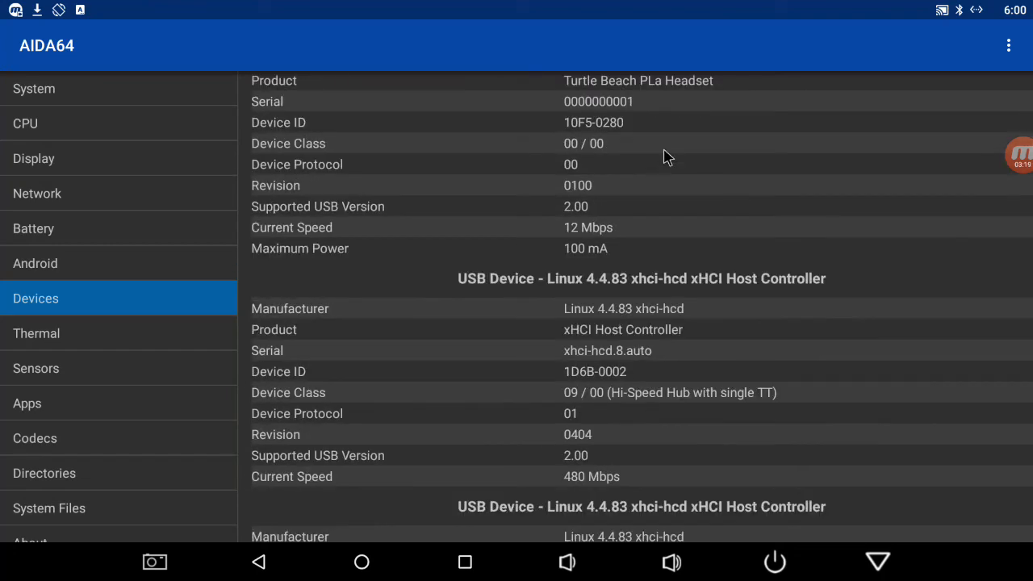
pyautogui.scroll(-3)
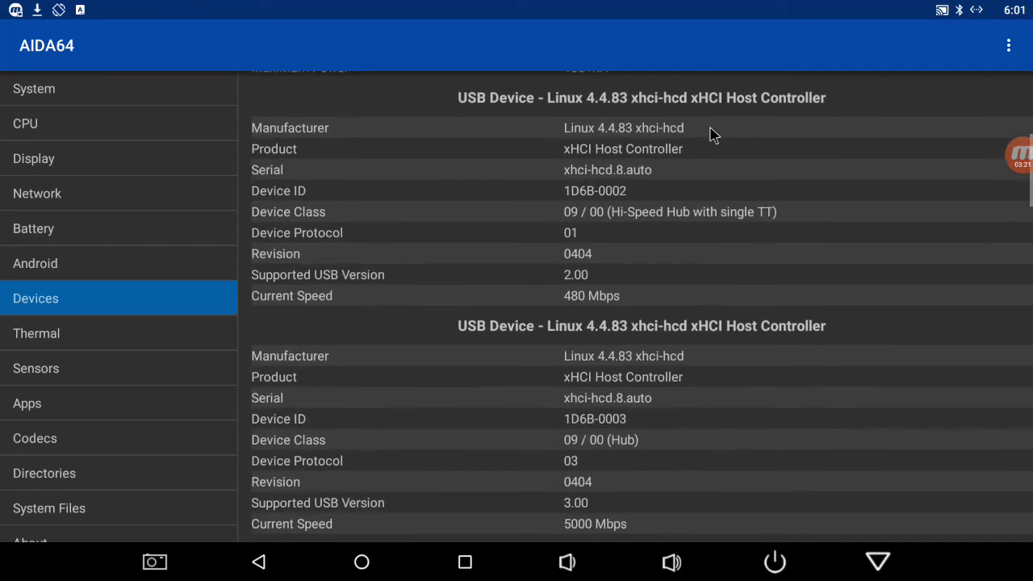
pyautogui.scroll(-3)
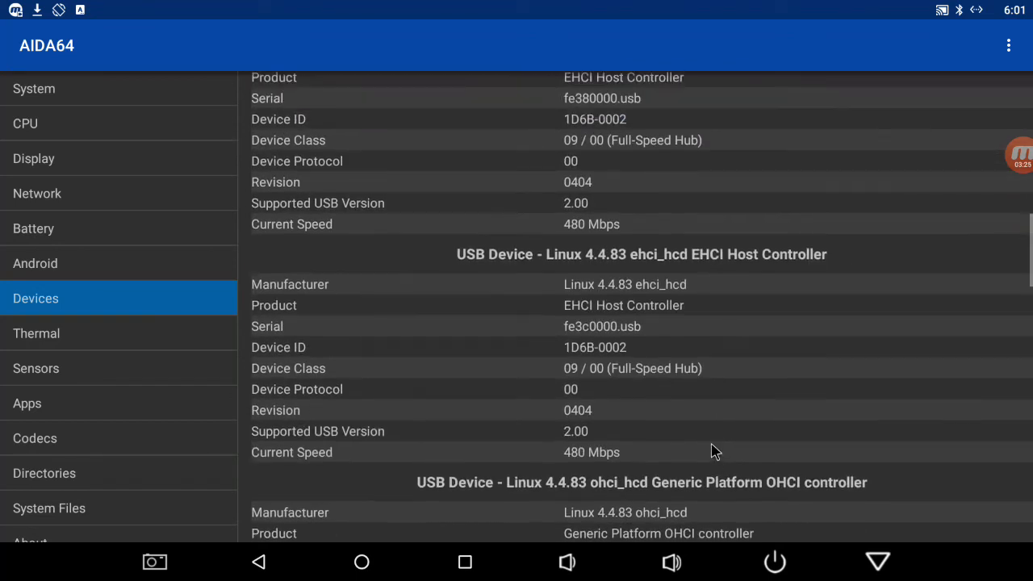
pyautogui.scroll(-3)
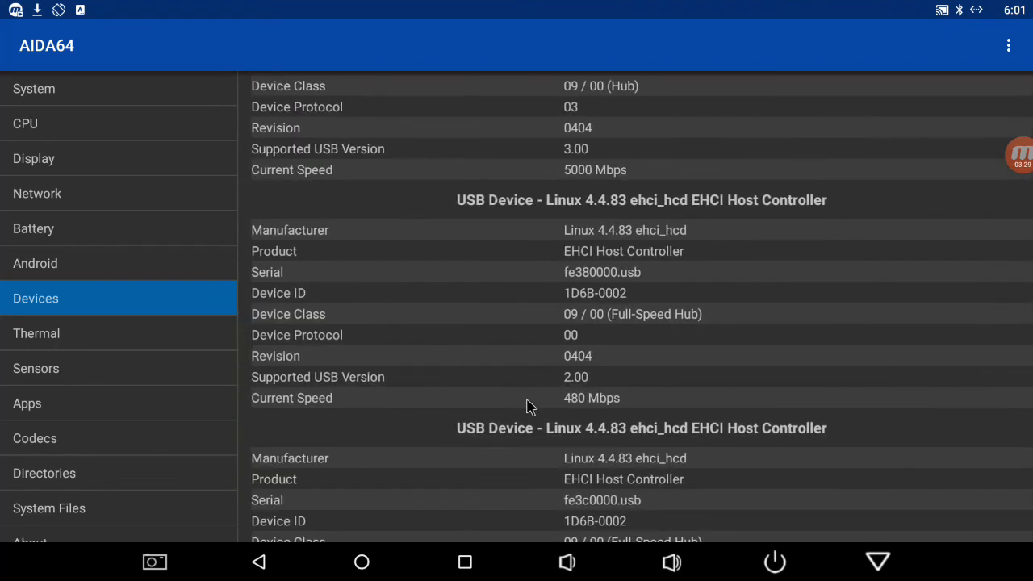
pyautogui.click(35, 332)
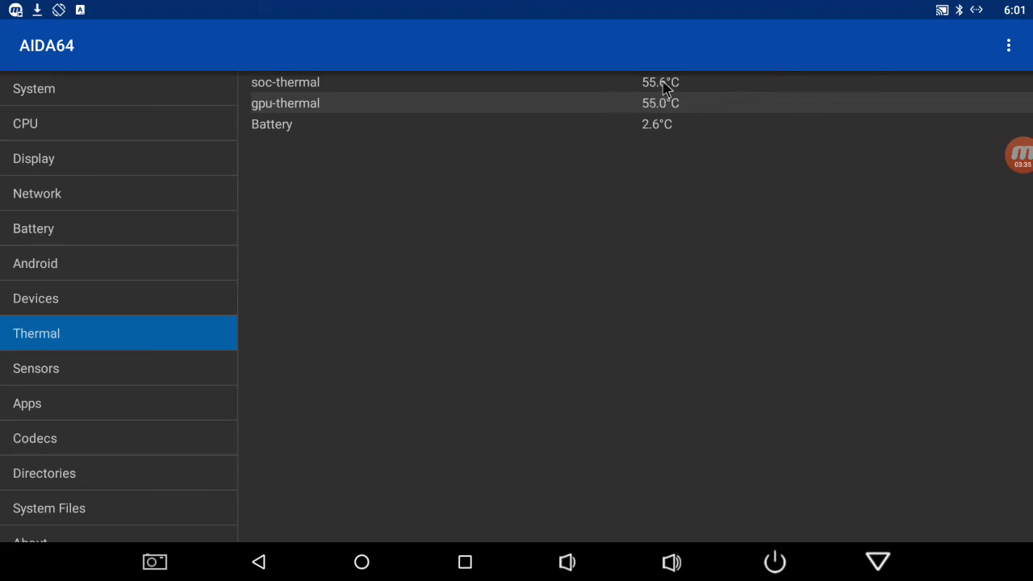
pyautogui.moveTo(686, 126)
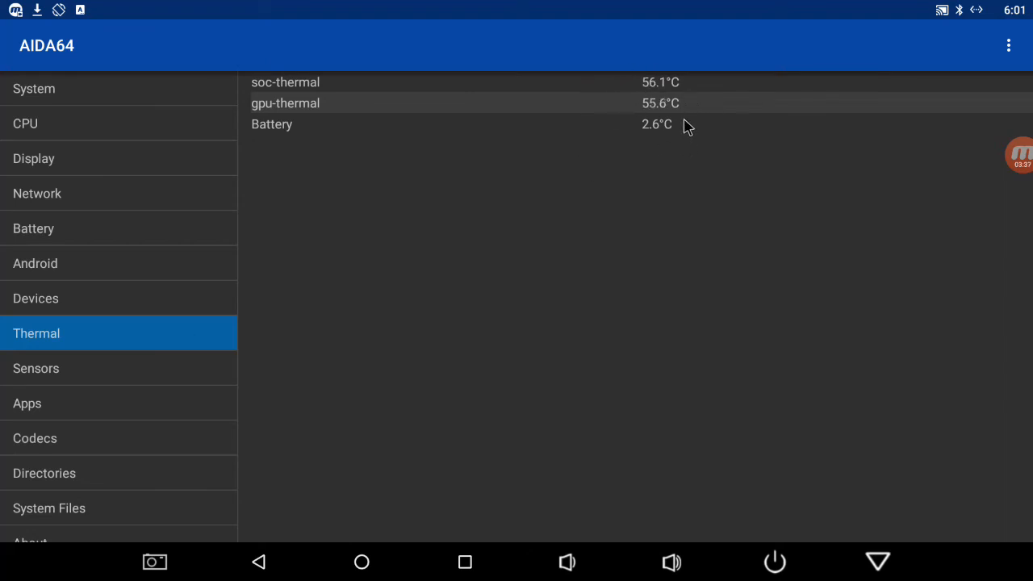
pyautogui.moveTo(284, 418)
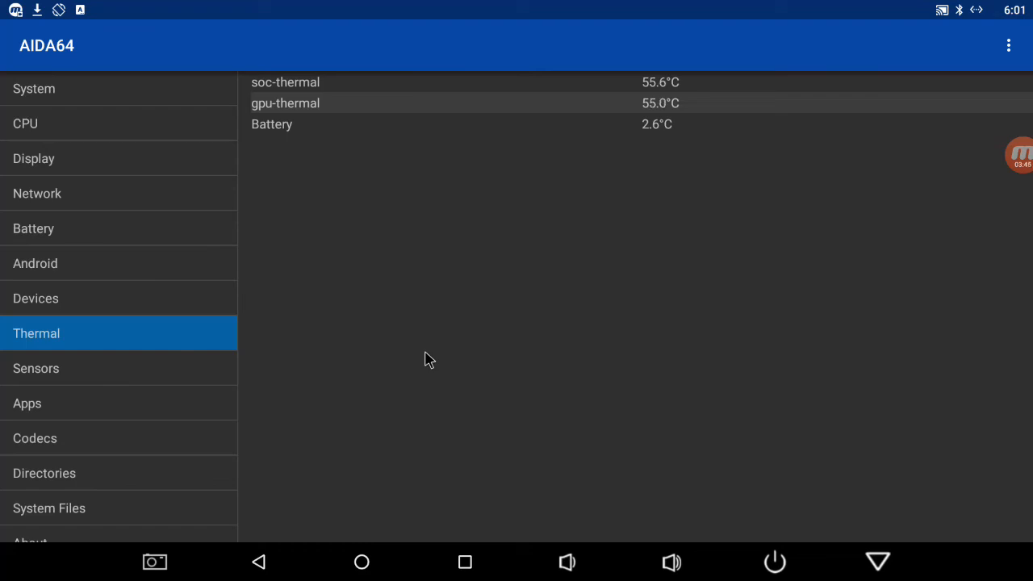
pyautogui.moveTo(336, 365)
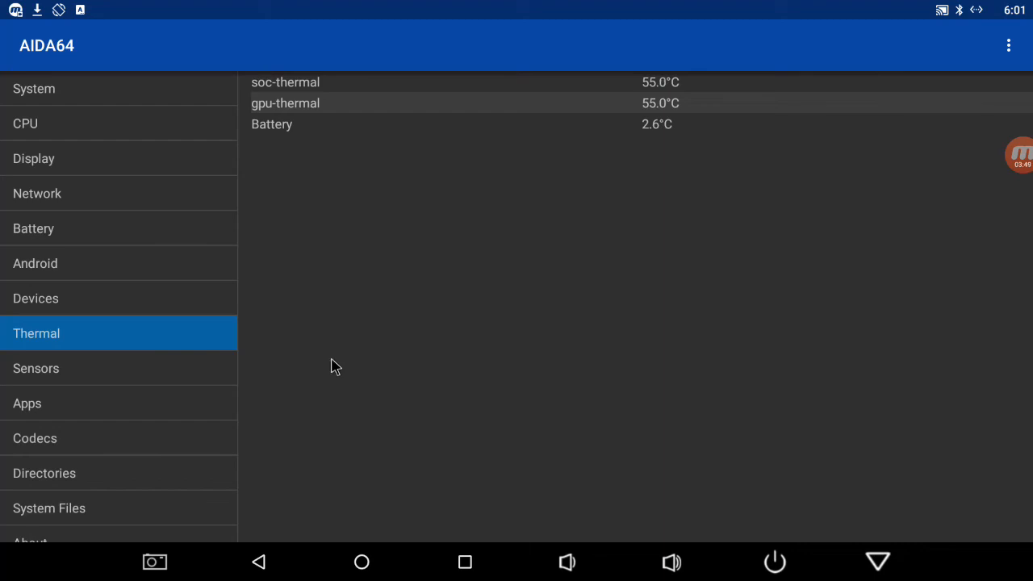
pyautogui.moveTo(137, 375)
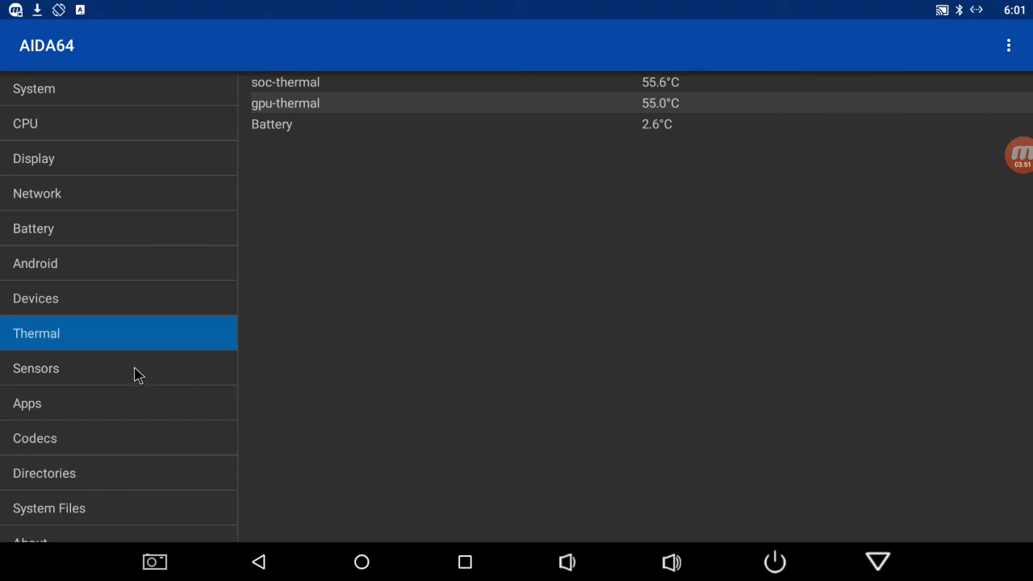
pyautogui.moveTo(278, 271)
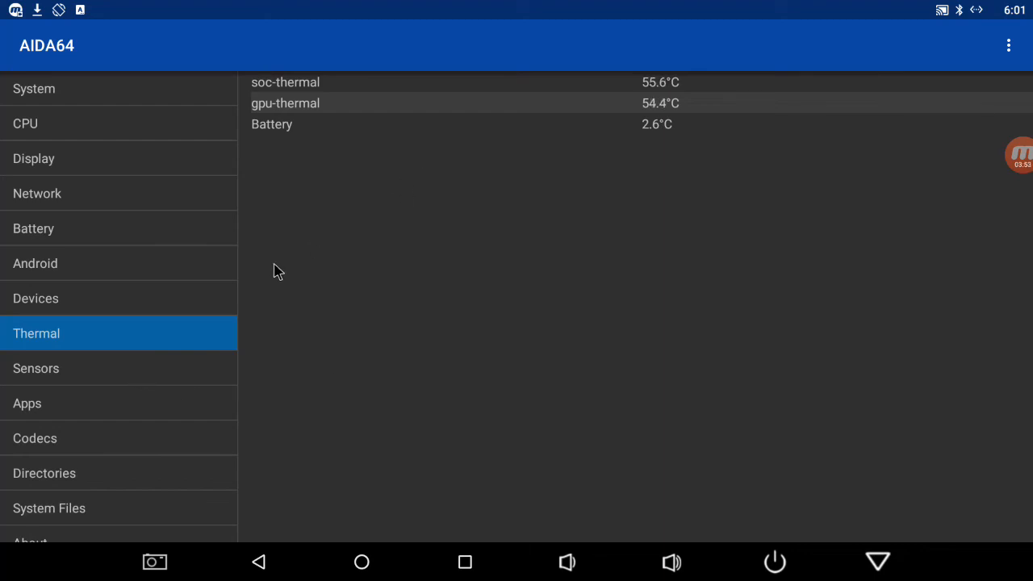
pyautogui.moveTo(449, 306)
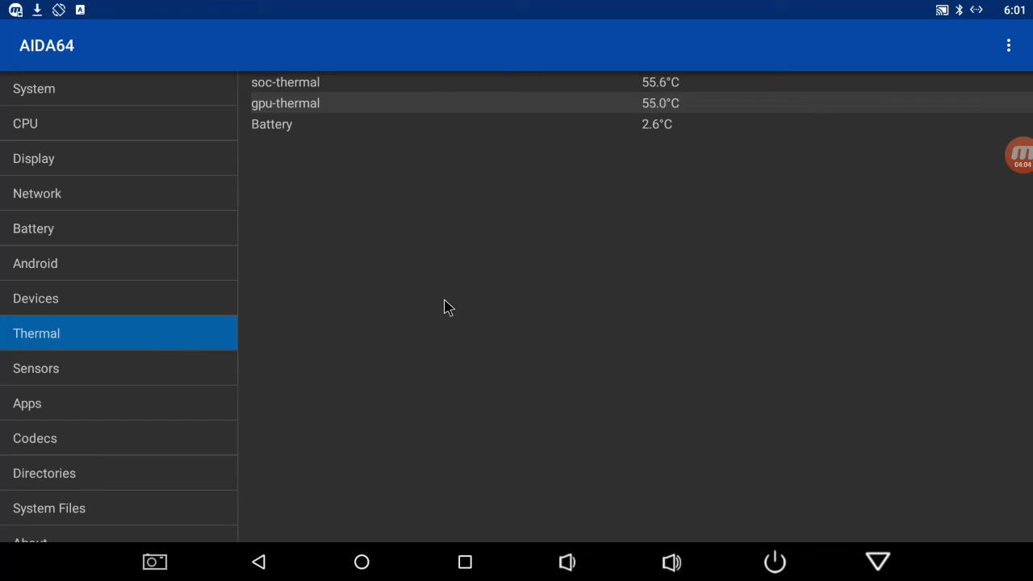
pyautogui.moveTo(373, 358)
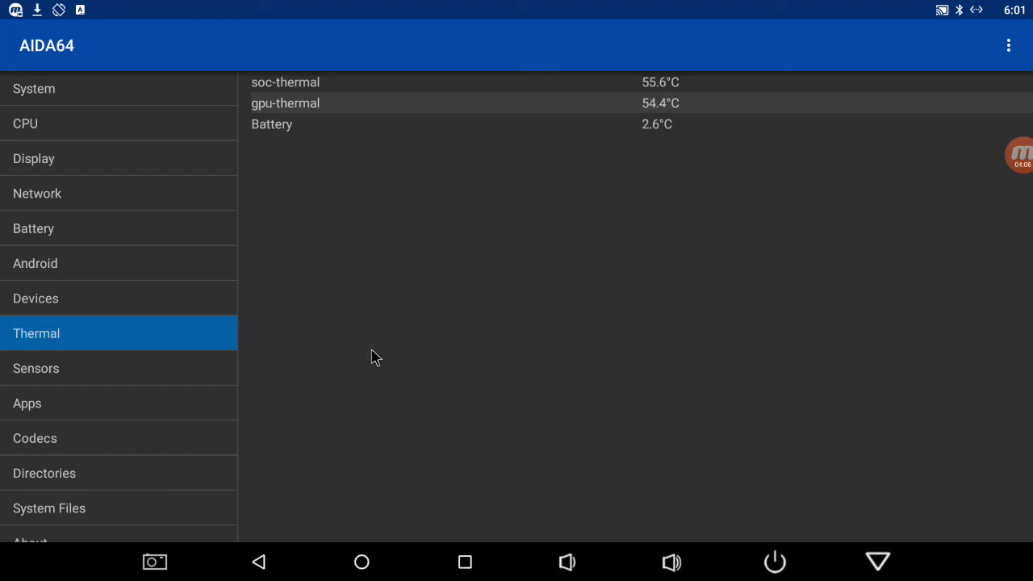
pyautogui.moveTo(245, 384)
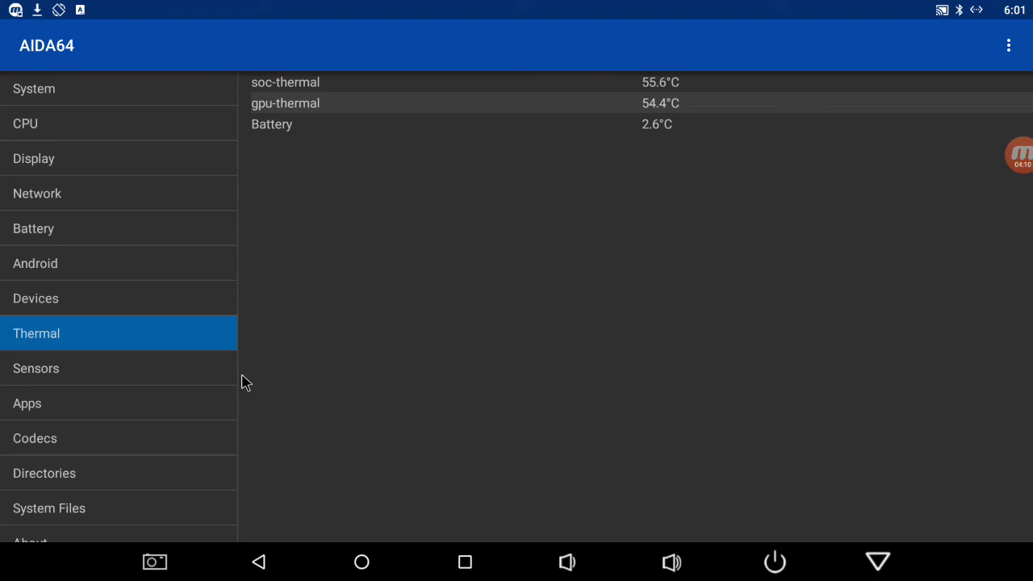
pyautogui.moveTo(36, 89)
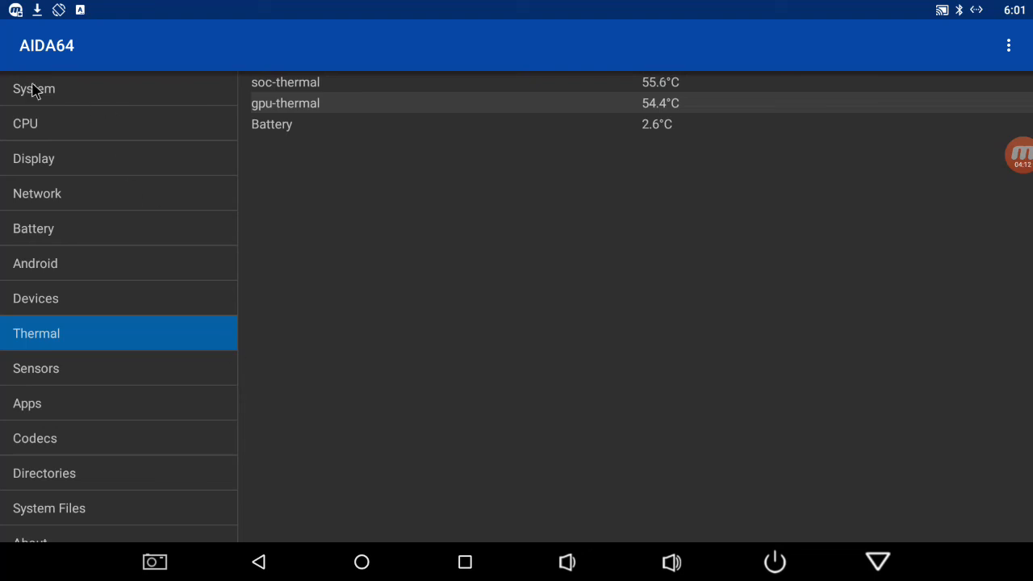
pyautogui.moveTo(505, 136)
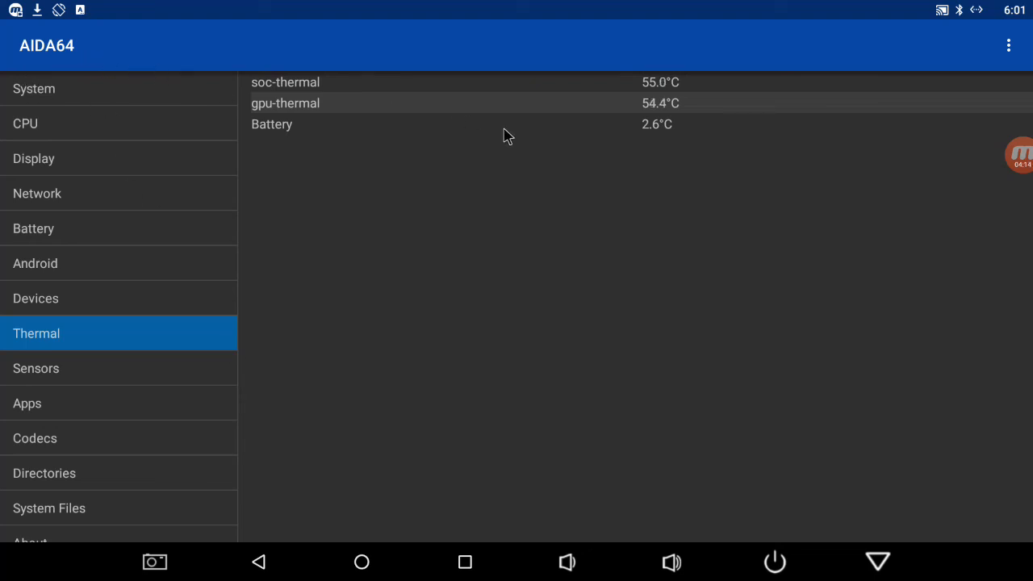
pyautogui.moveTo(659, 191)
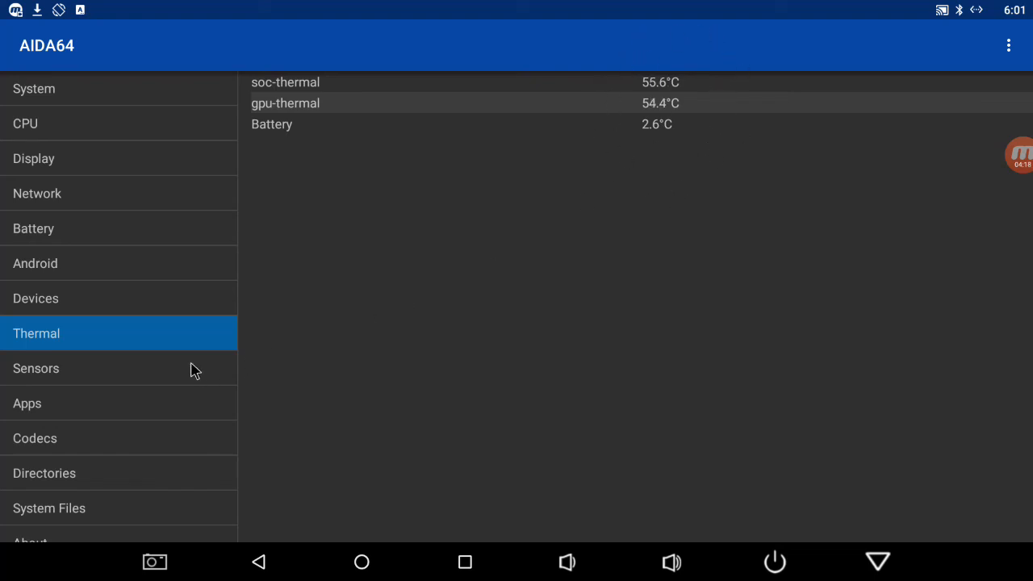
# Step: Check Sensors (none found), then browse the Google and Rockchip codecs list
pyautogui.click(36, 368)
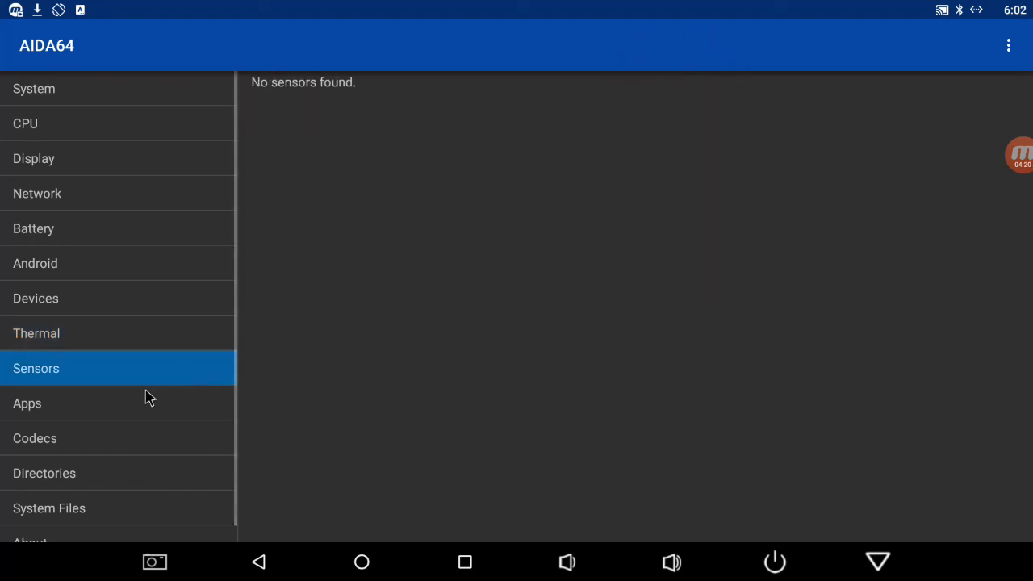
pyautogui.click(27, 403)
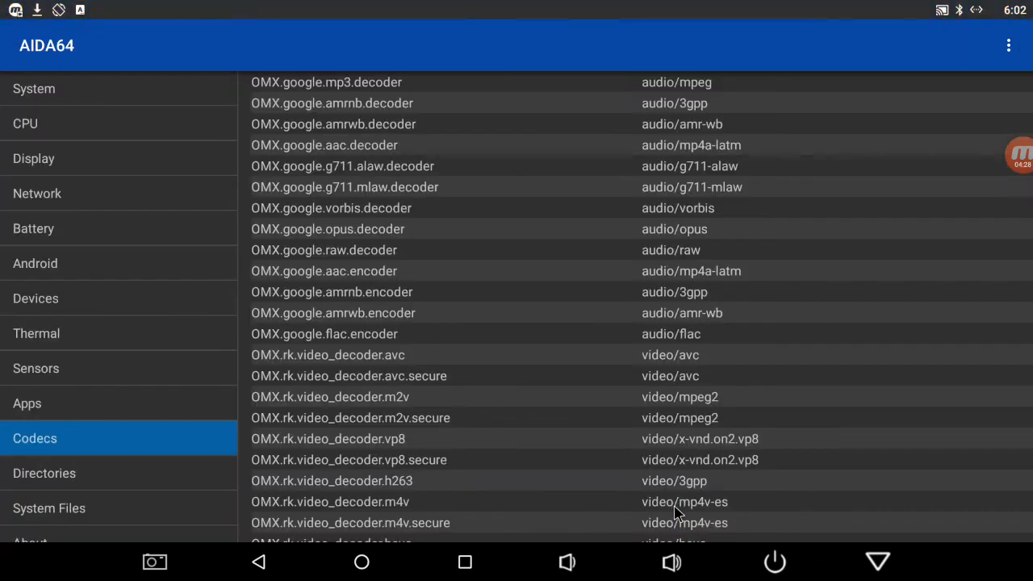
pyautogui.moveTo(555, 271)
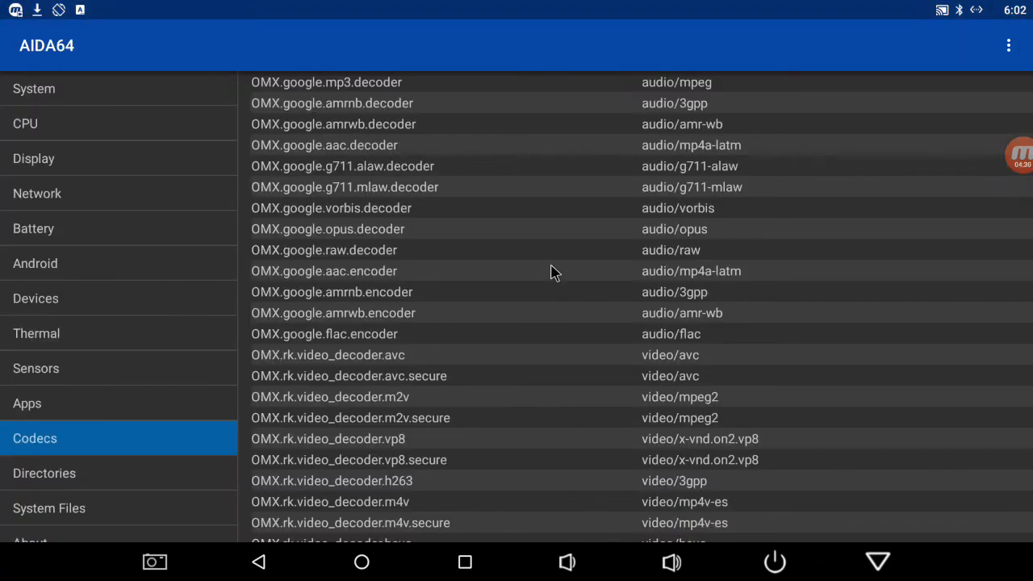
pyautogui.scroll(-3)
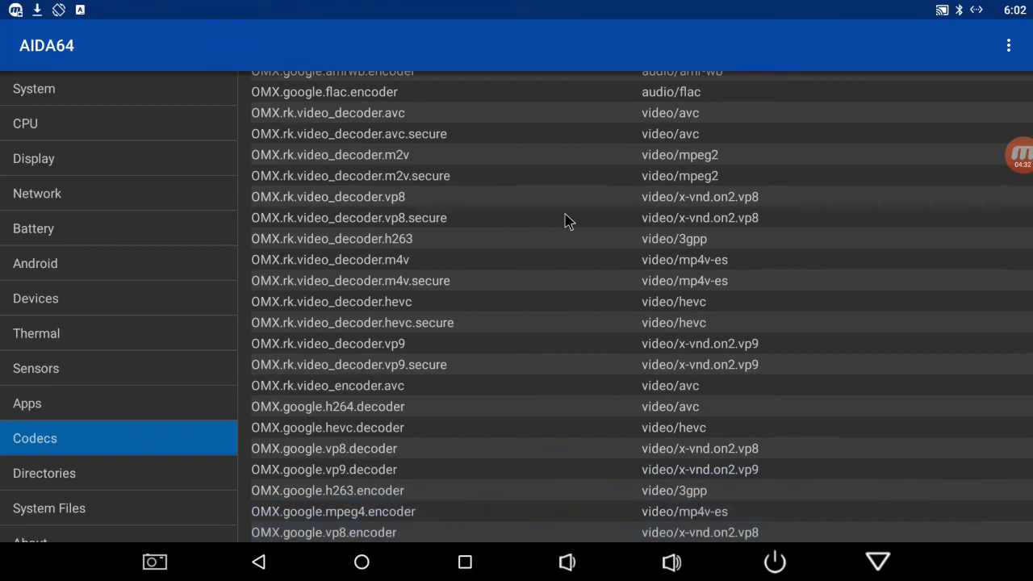
pyautogui.scroll(3)
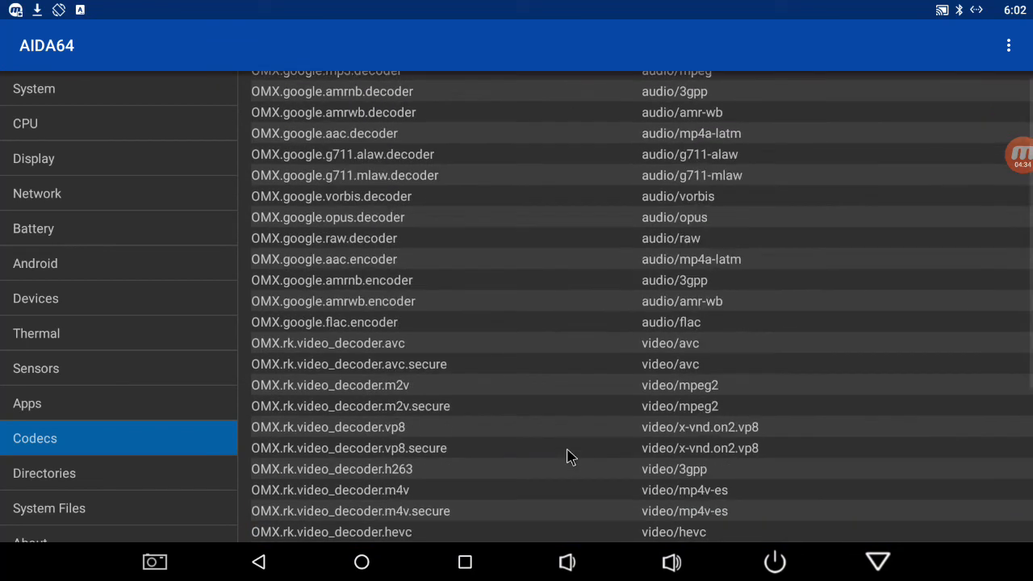
pyautogui.scroll(-3)
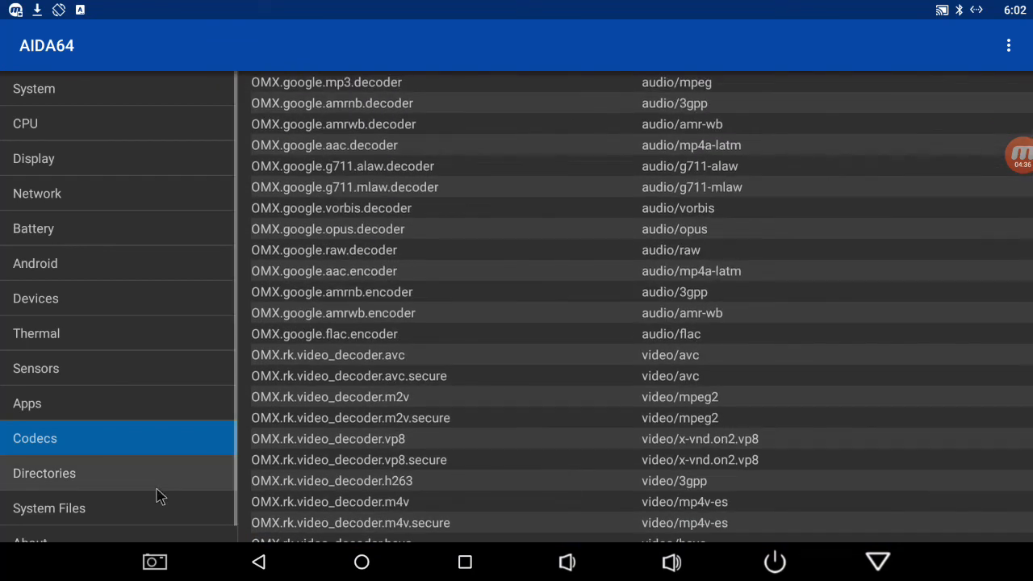
# Step: Review the storage directories and mount points, then browse the System Files list
pyautogui.click(45, 473)
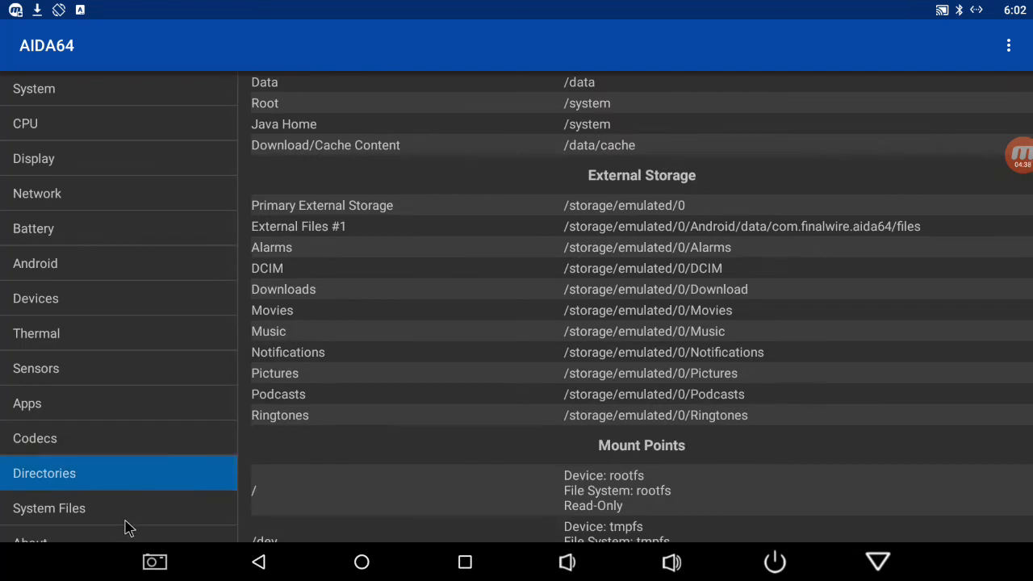
pyautogui.moveTo(361, 323)
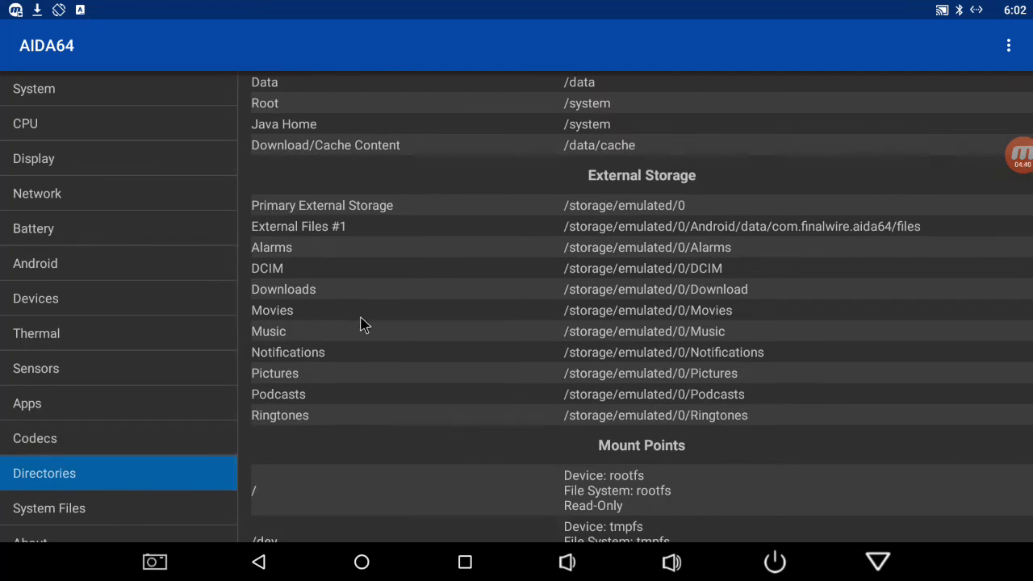
pyautogui.moveTo(498, 249)
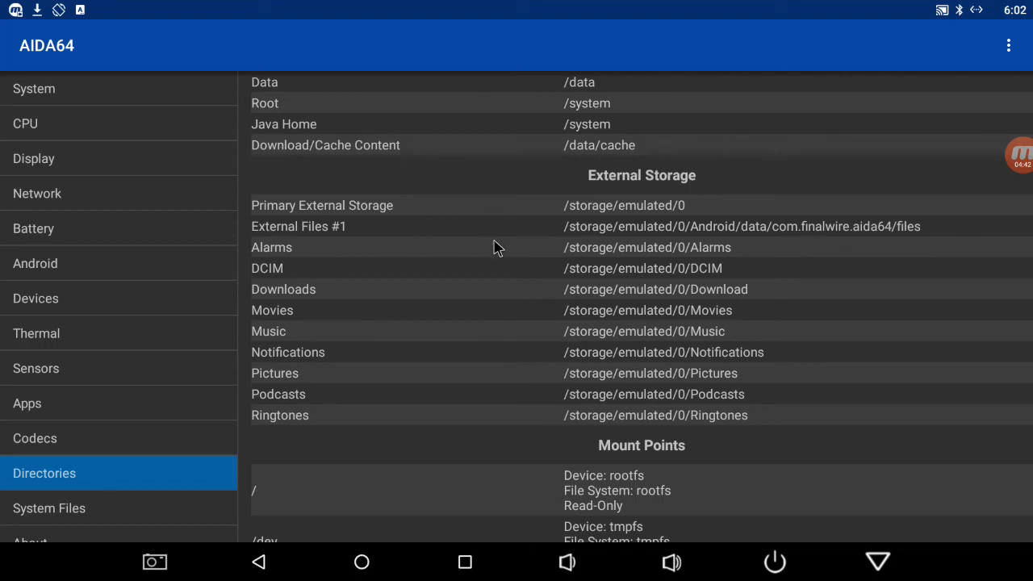
pyautogui.moveTo(637, 426)
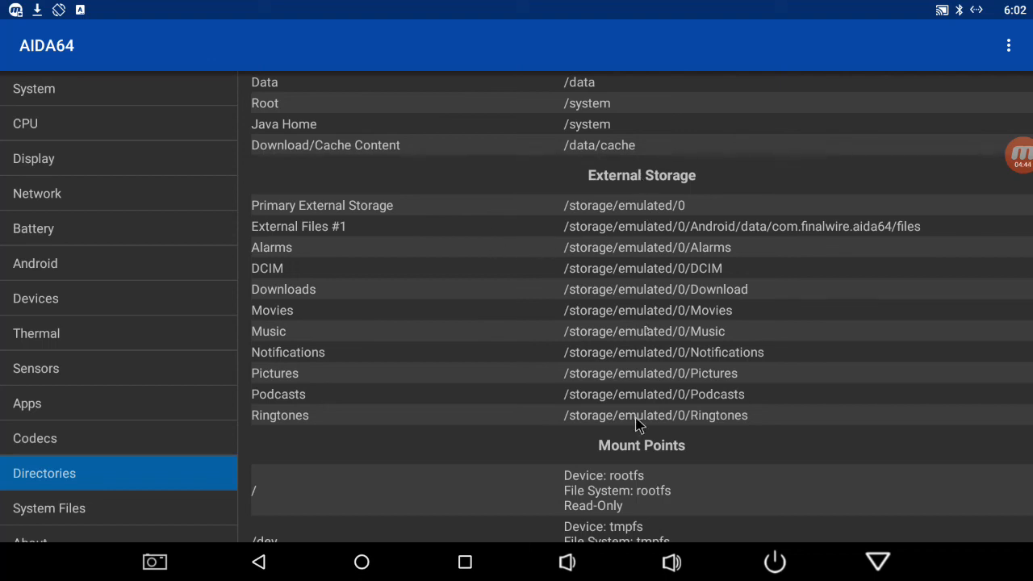
pyautogui.moveTo(508, 268)
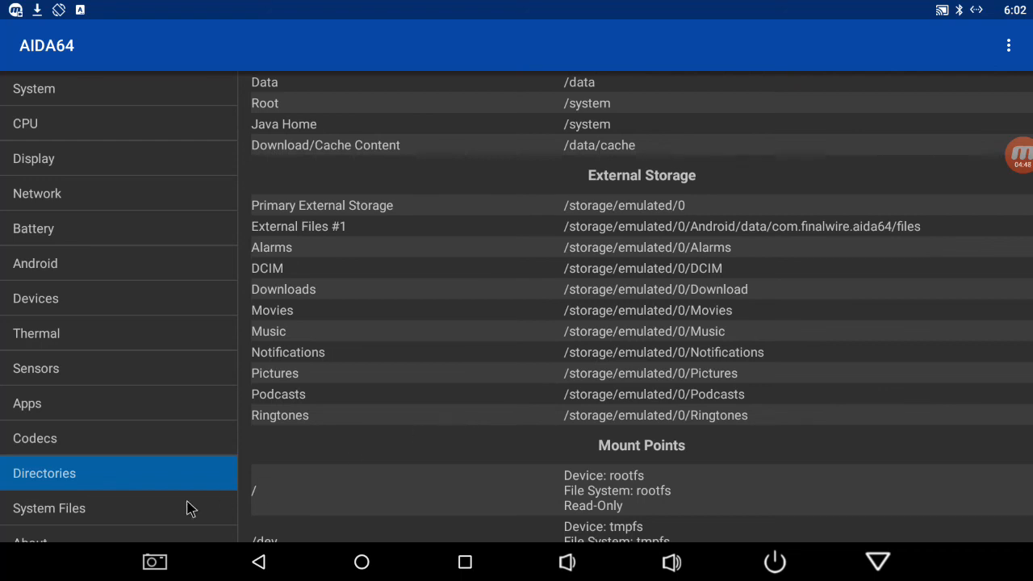
pyautogui.click(48, 507)
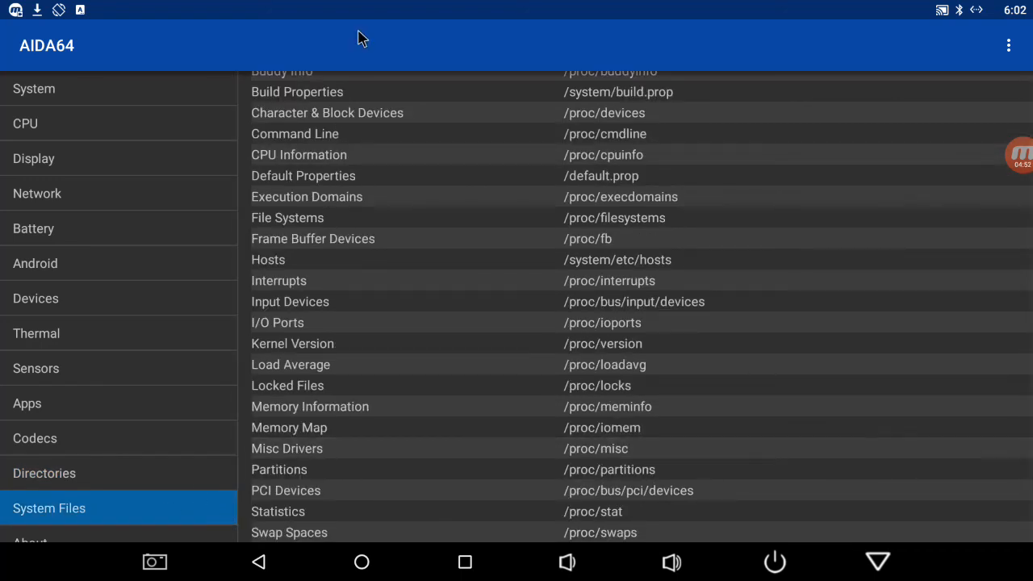
pyautogui.scroll(-3)
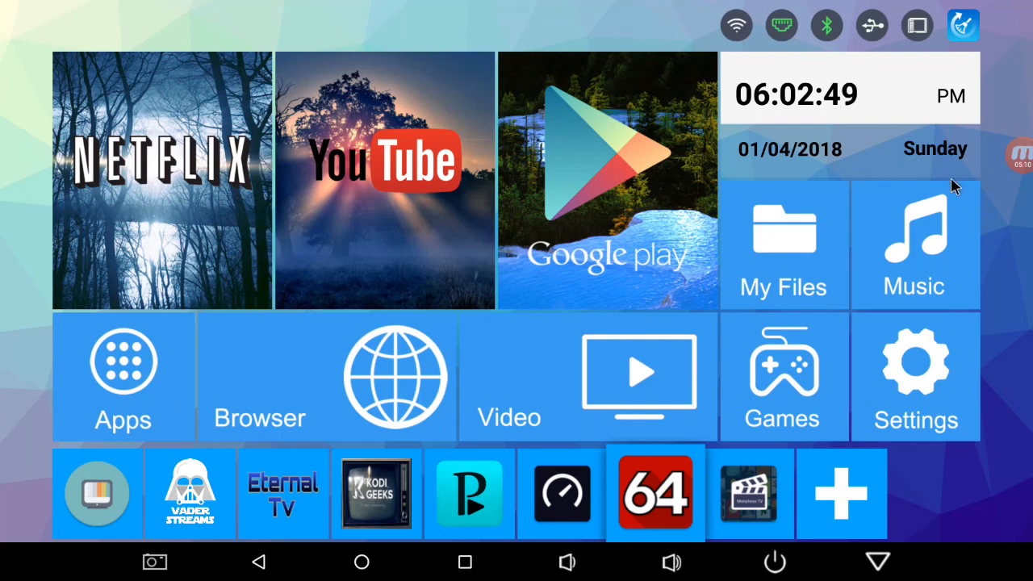
pyautogui.moveTo(1018, 168)
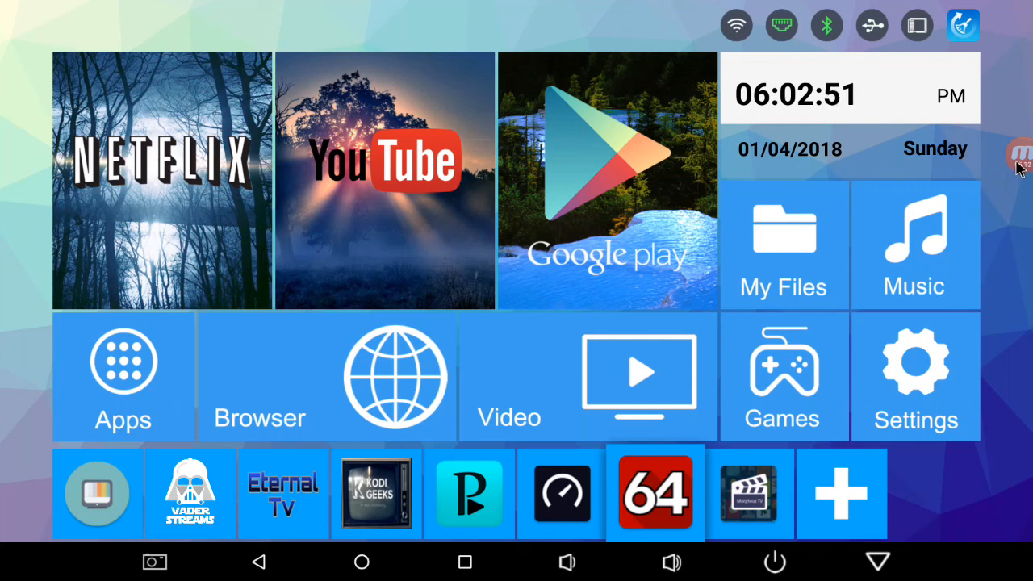